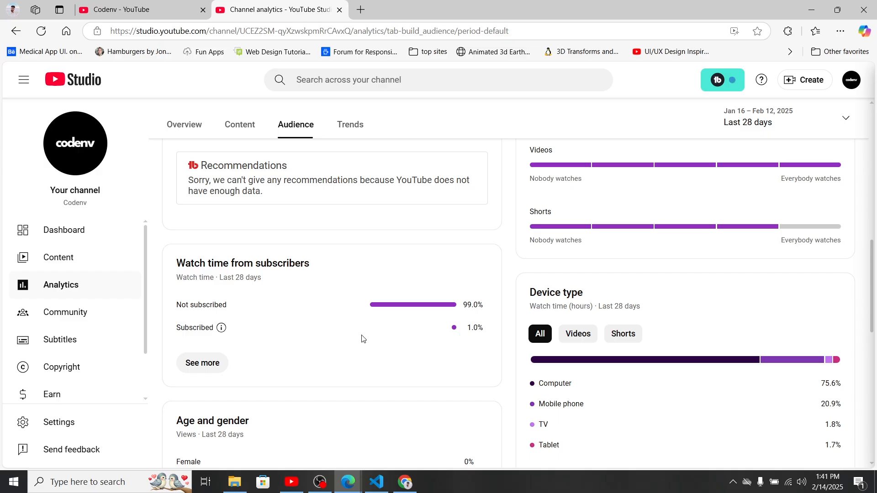
mouse_move(484, 319)
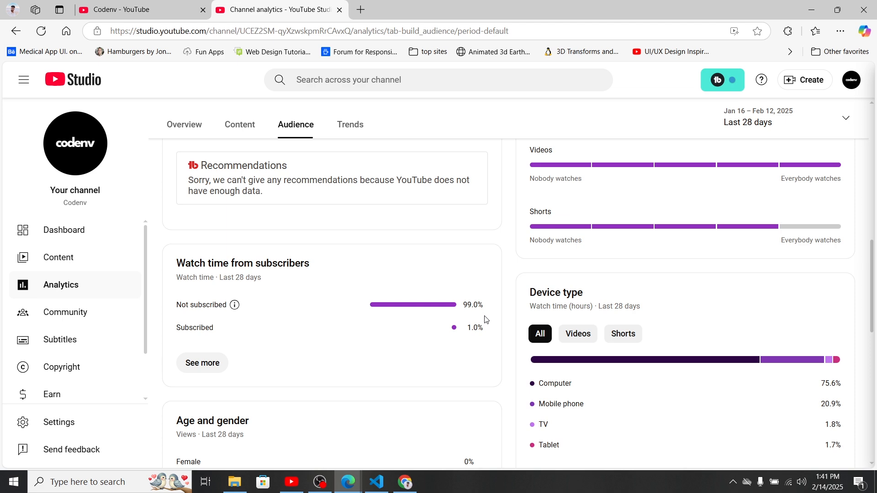
View the YouTube channel page, then bring the InPrivate window on tailwindcss.com forward.
left_click(143, 9)
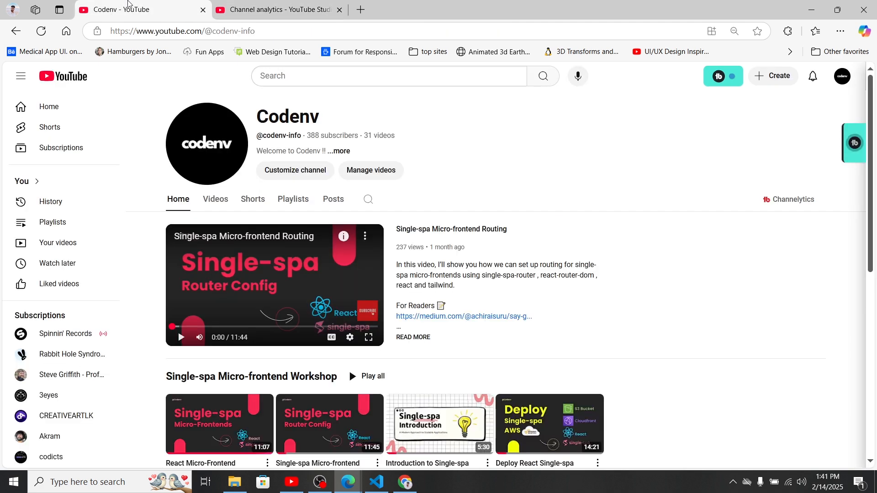
mouse_move(335, 136)
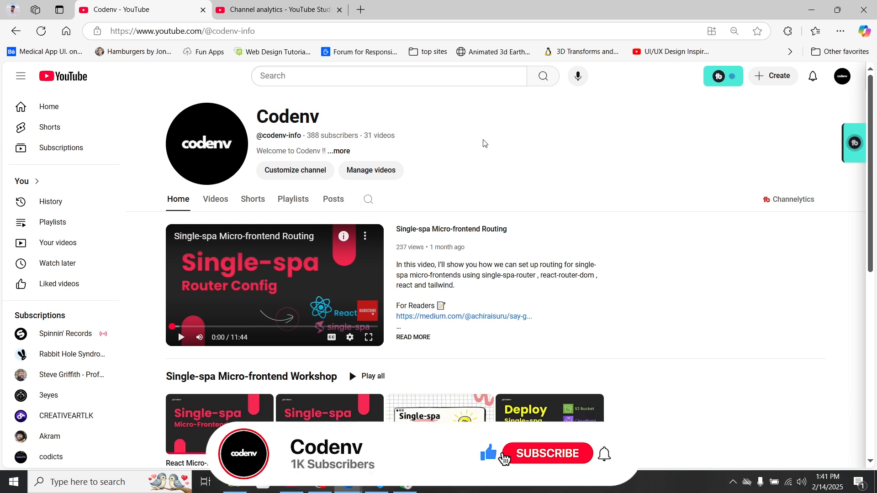
left_click(547, 454)
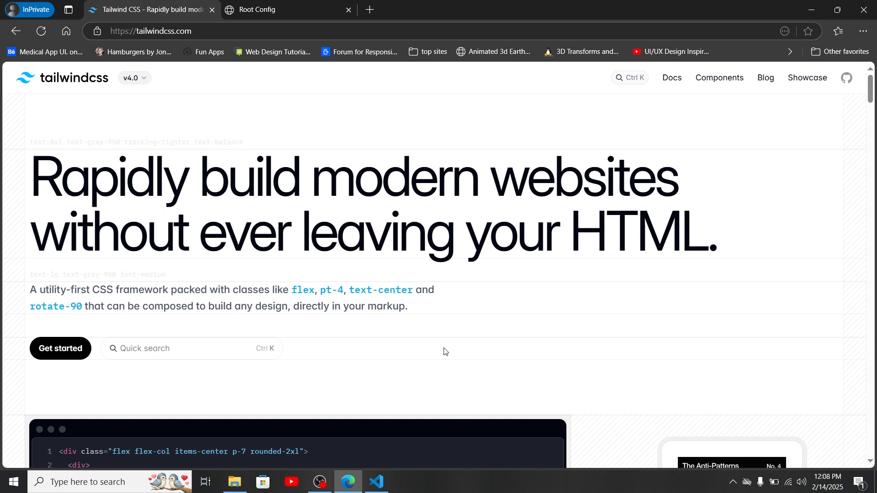
mouse_move(377, 482)
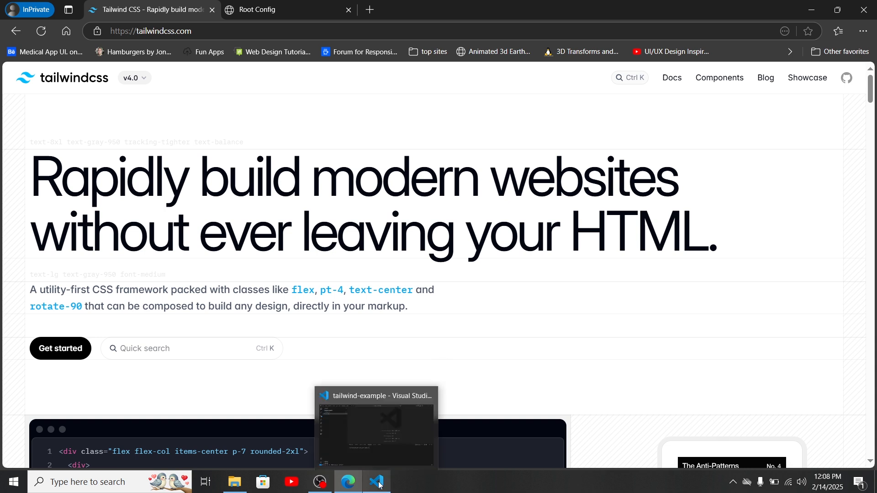
In the tailwind-example project, expand root-mfe/src and review the index.ejs template.
left_click(377, 481)
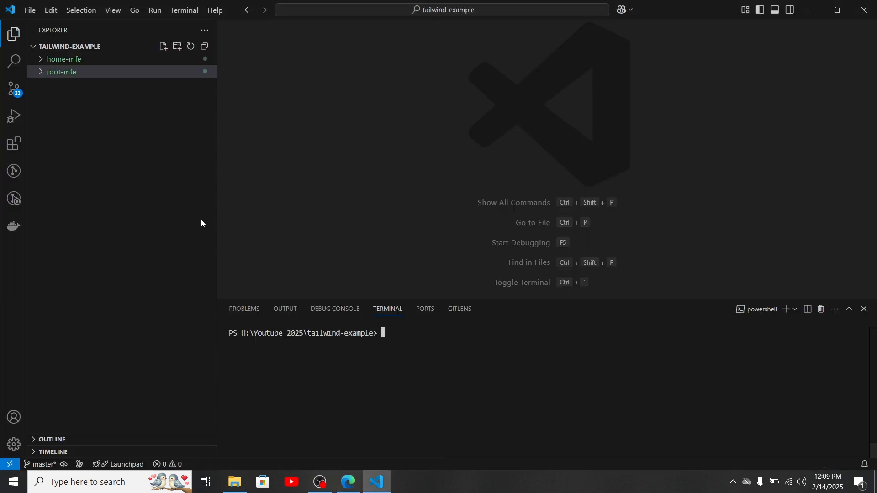
mouse_move(150, 155)
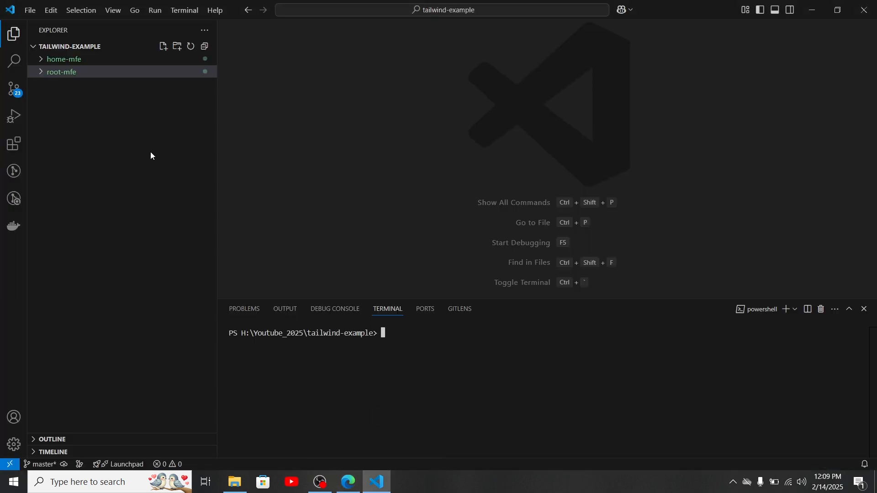
mouse_move(78, 87)
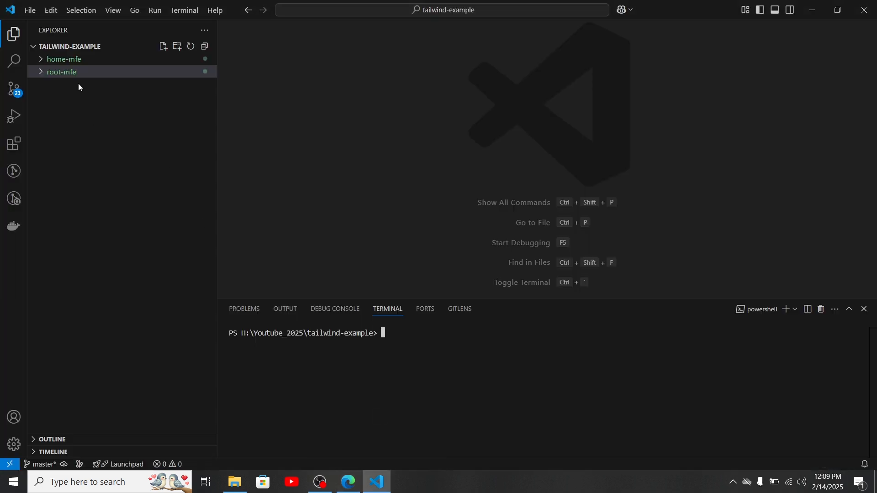
mouse_move(60, 71)
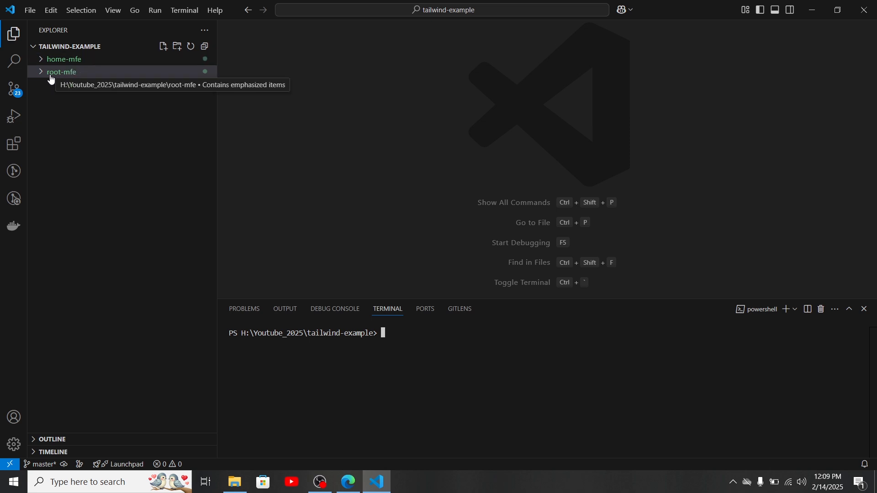
left_click(62, 72)
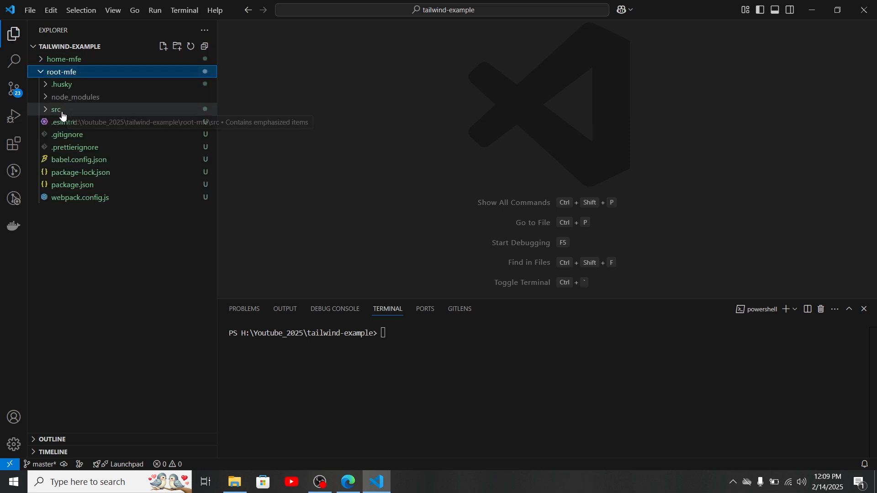
left_click(56, 108)
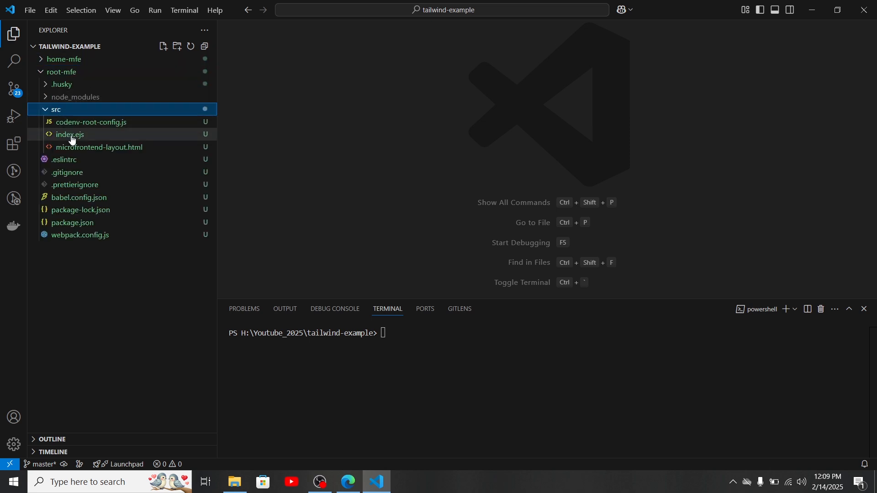
left_click(70, 135)
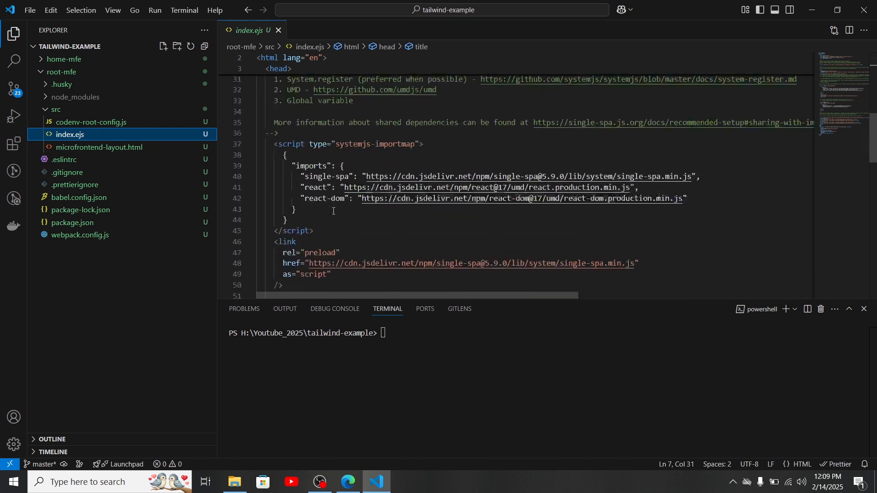
scroll("down", 3)
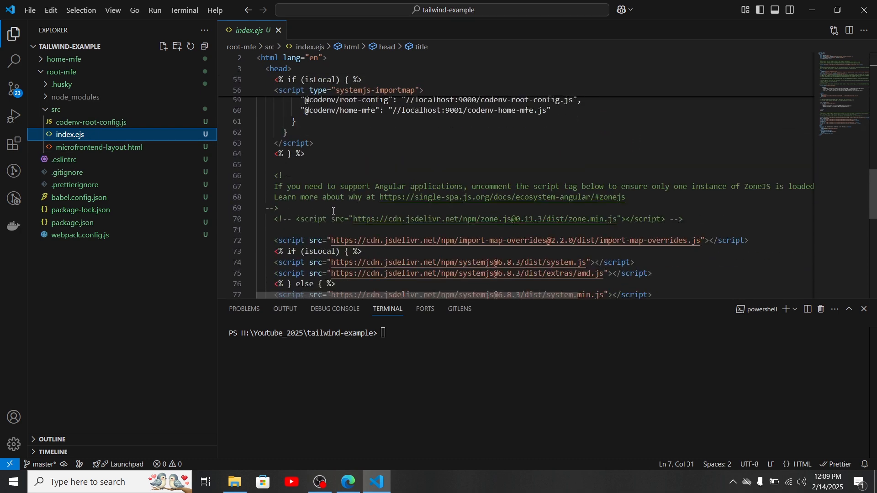
scroll("up", 3)
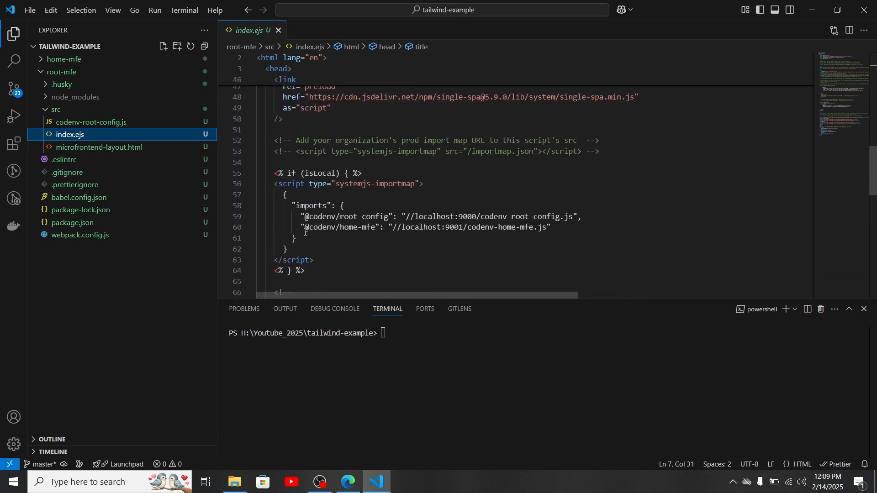
mouse_move(437, 246)
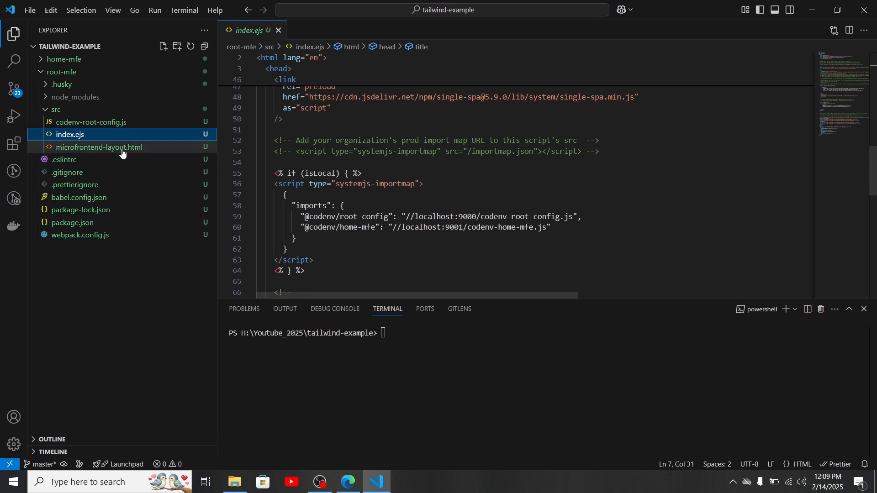
Review microfrontend-layout.html and home-mfe's root.component.js, then show root-mfe's package.json.
left_click(100, 147)
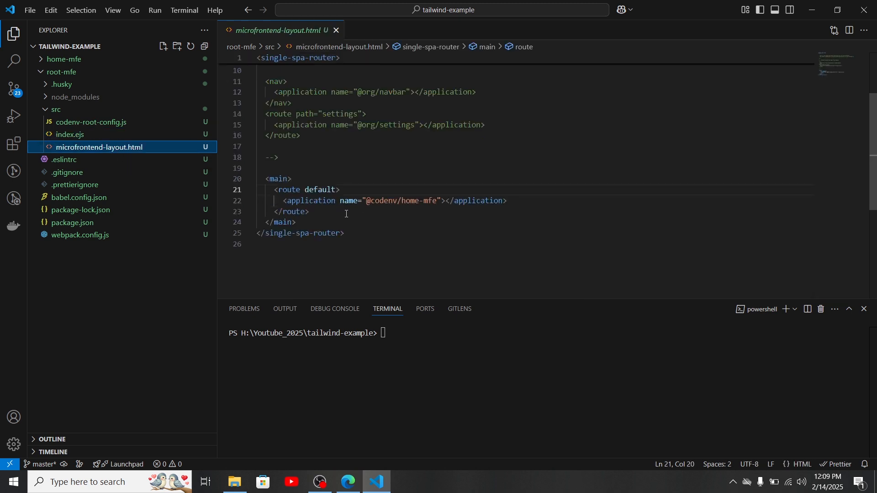
mouse_move(64, 58)
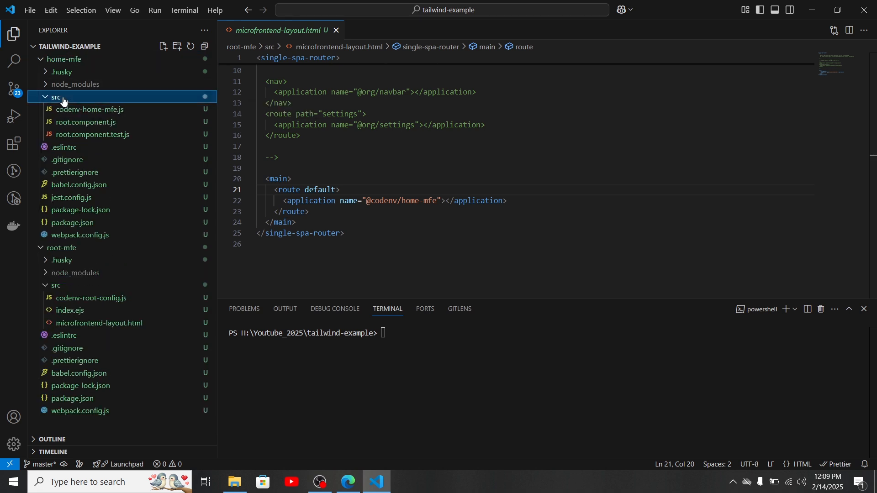
left_click(86, 121)
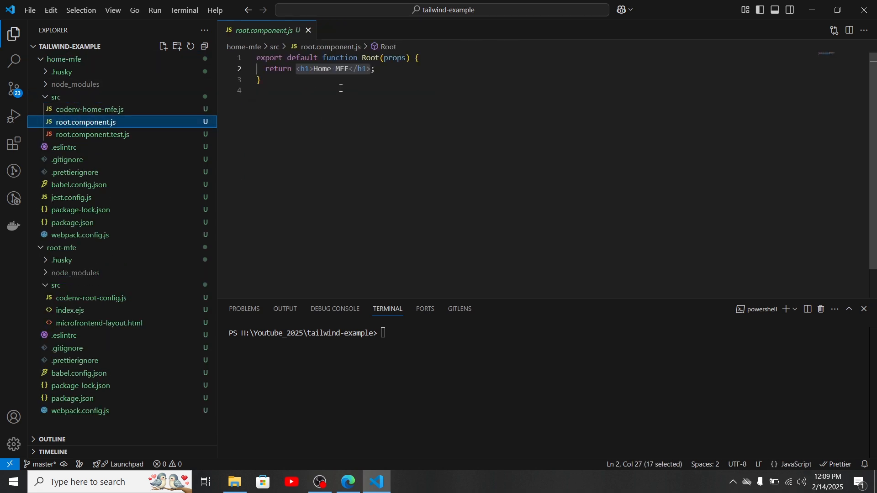
mouse_move(340, 88)
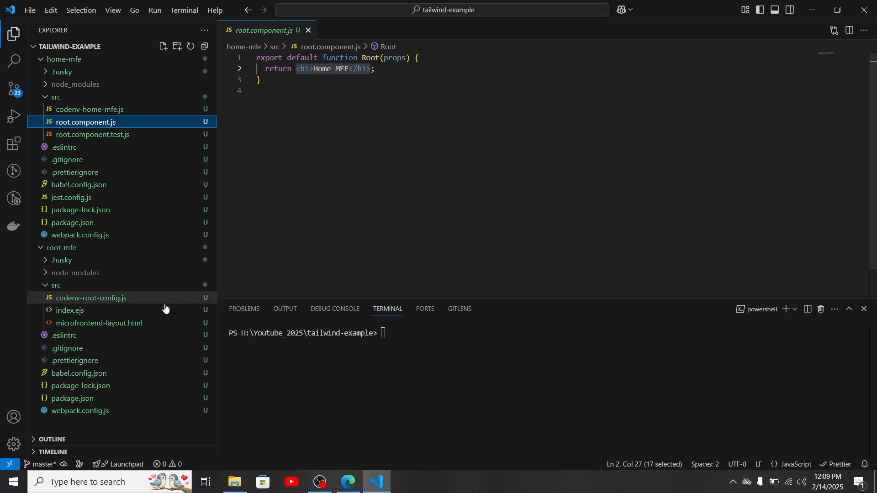
left_click(73, 398)
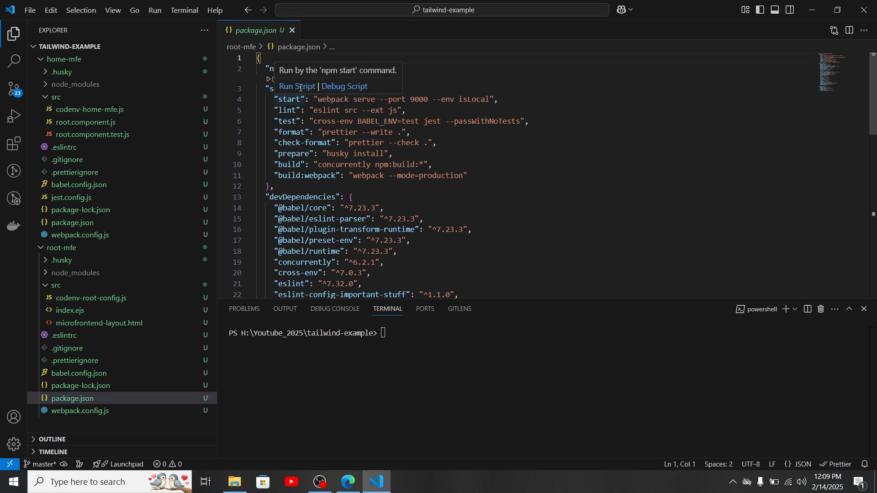
Run the start scripts for root-mfe and home-mfe, then bring the browser forward.
left_click(297, 86)
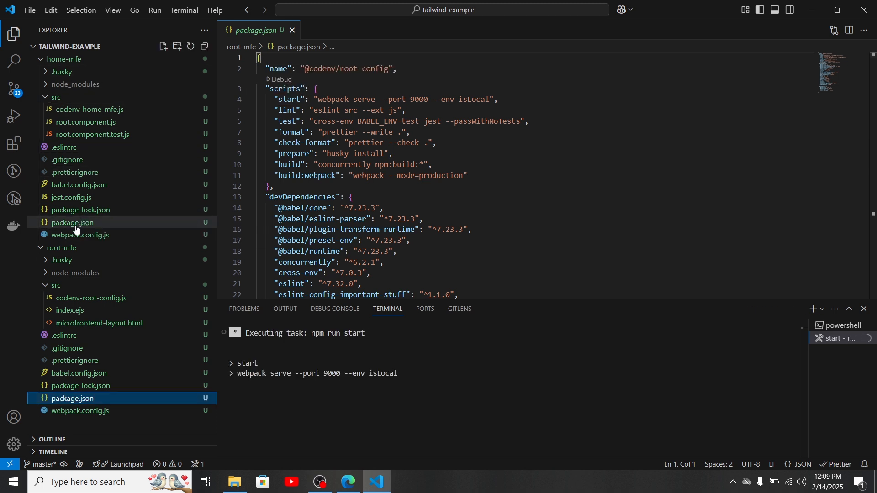
left_click(71, 222)
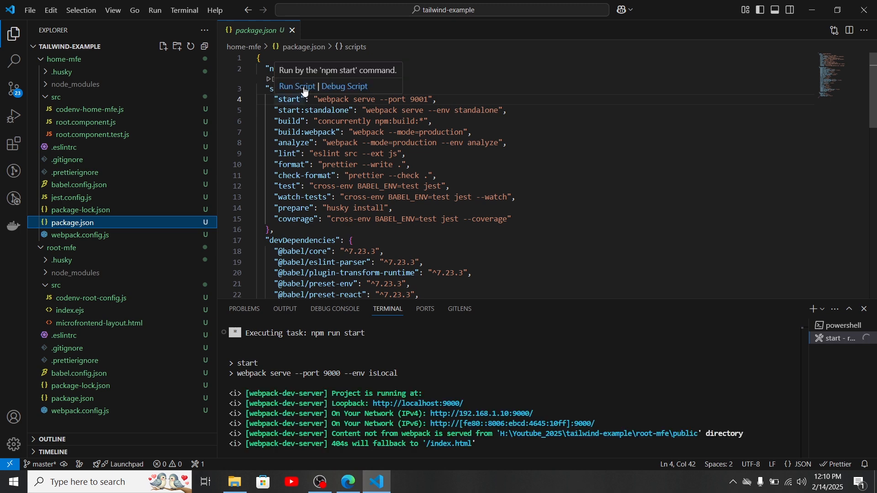
left_click(296, 86)
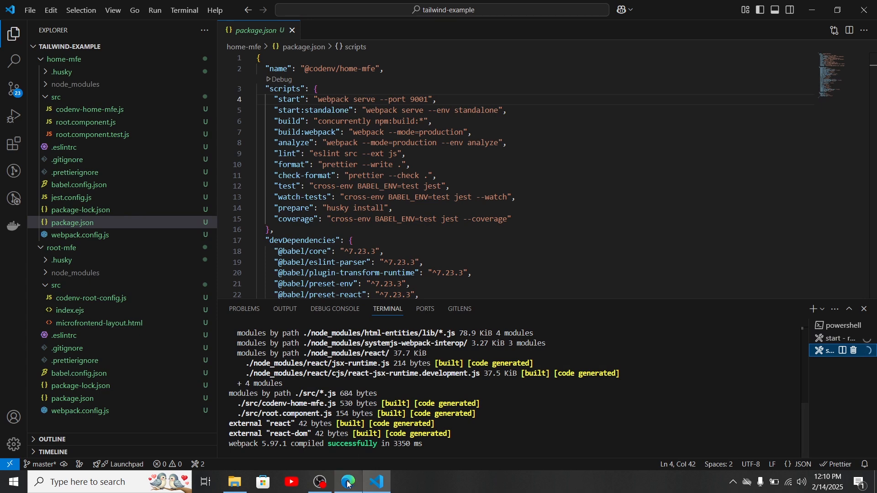
left_click(347, 481)
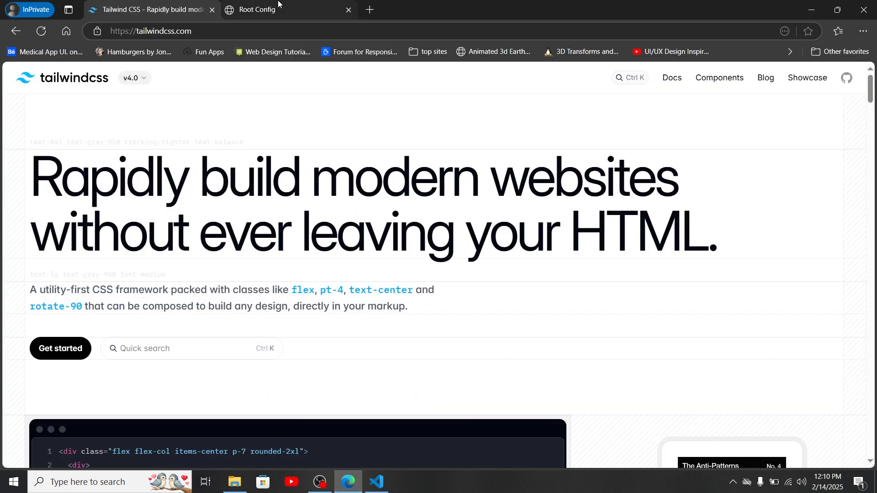
View the running app at localhost:9000 showing the plain Home MFE heading.
left_click(347, 10)
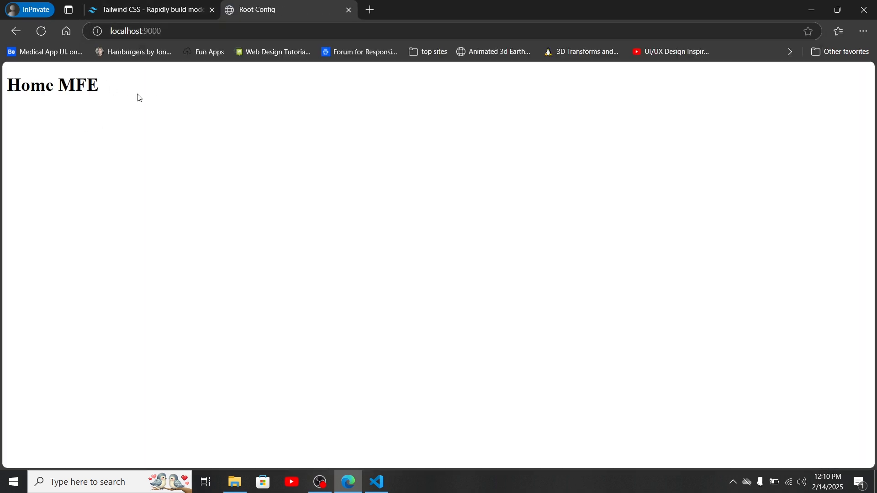
mouse_move(28, 103)
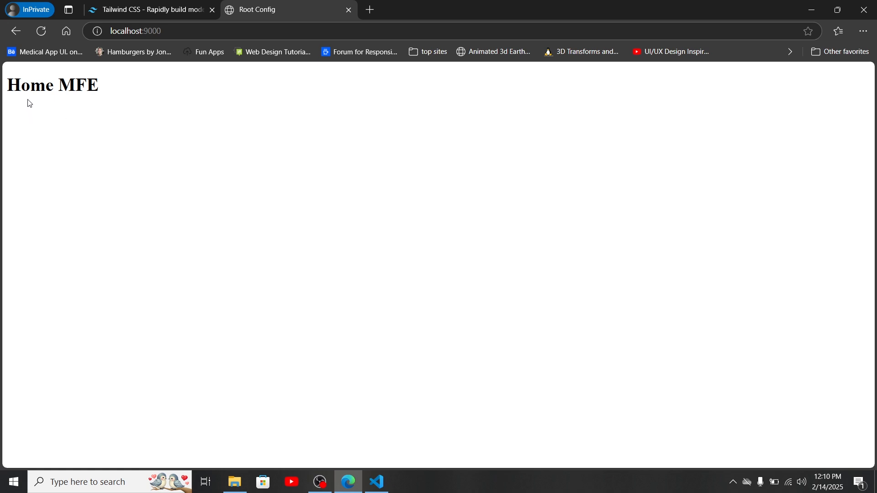
mouse_move(172, 101)
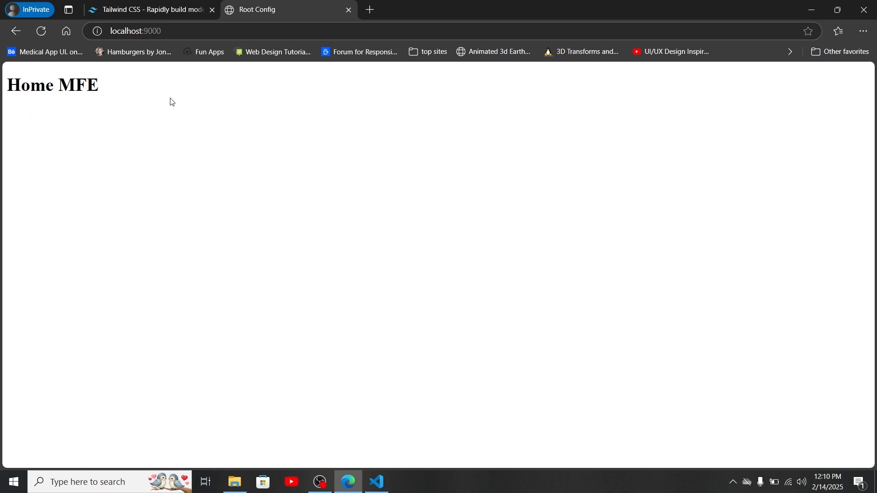
mouse_move(135, 9)
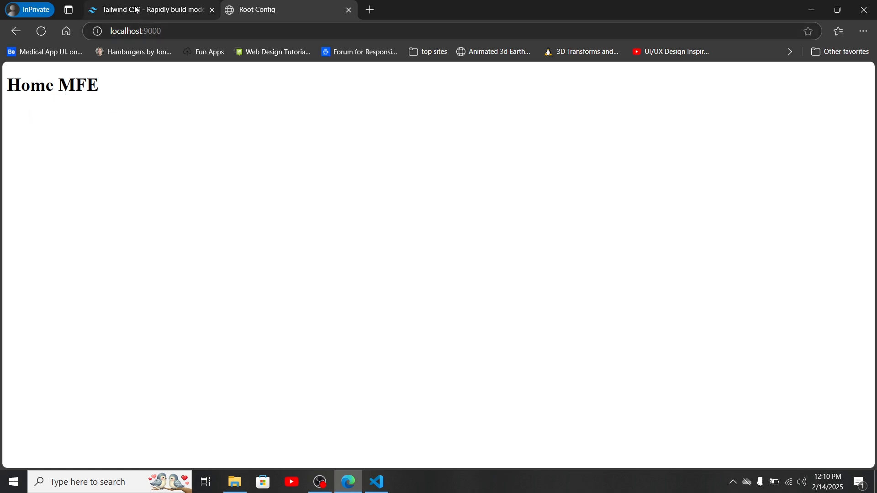
Go to the Tailwind site's Get started installation guide.
left_click(148, 9)
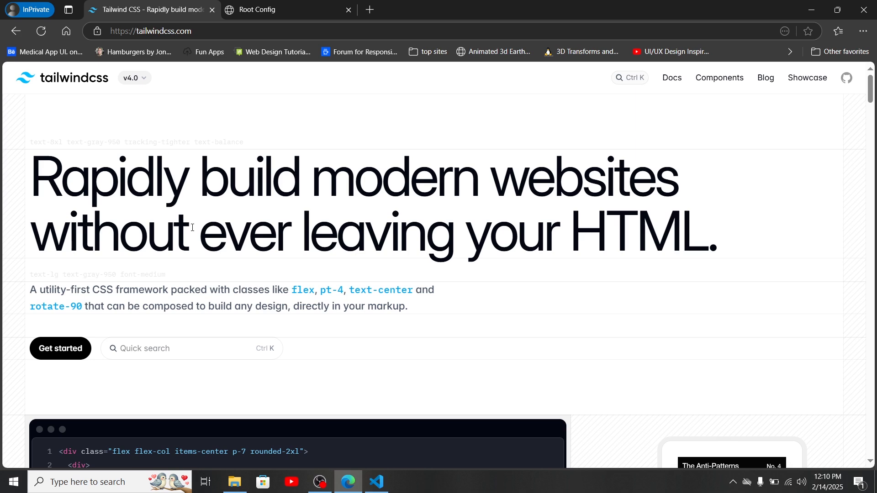
mouse_move(73, 292)
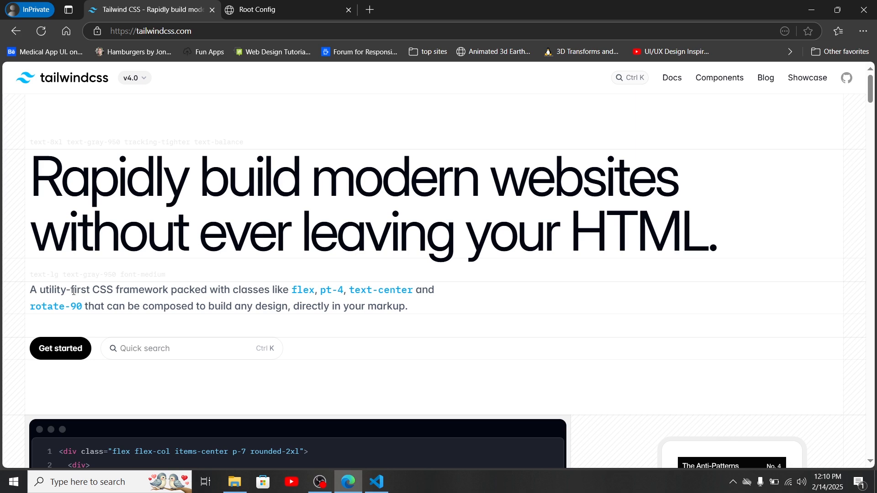
mouse_move(60, 348)
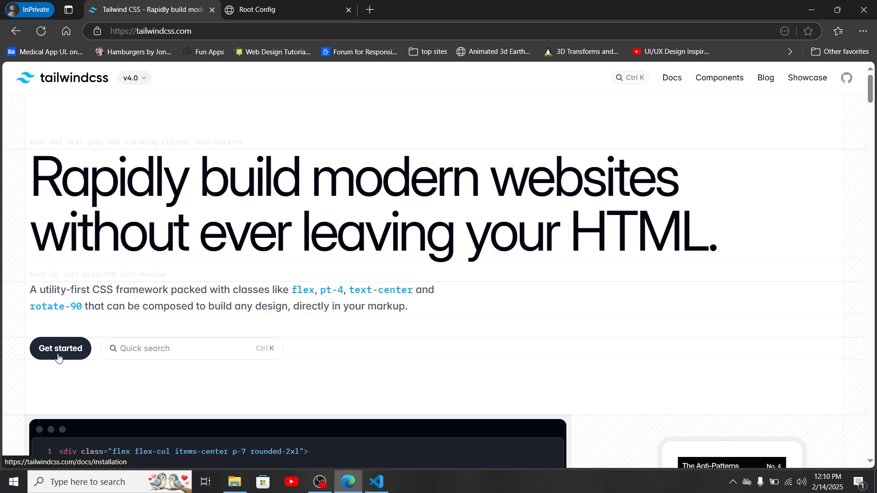
left_click(60, 348)
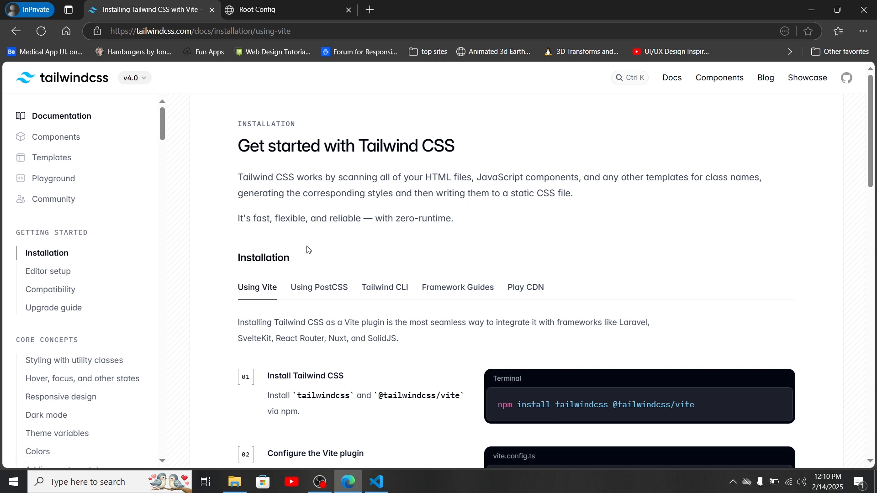
mouse_move(314, 235)
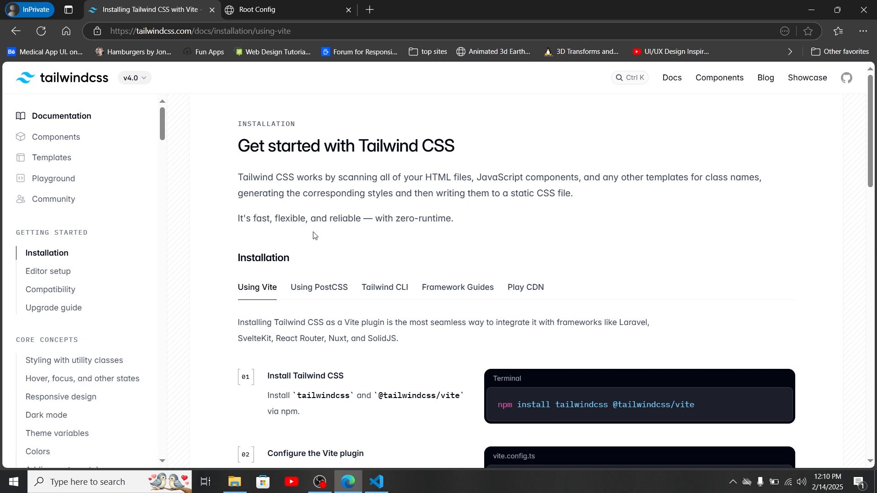
scroll("down", 3)
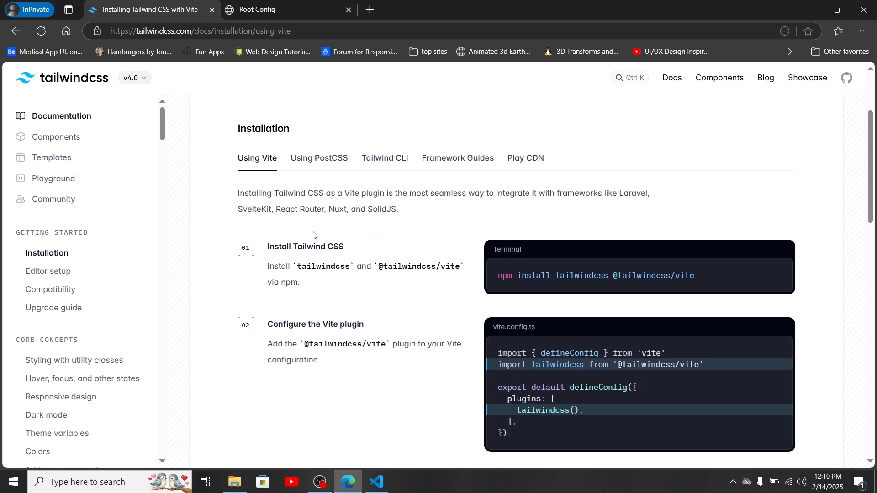
mouse_move(260, 177)
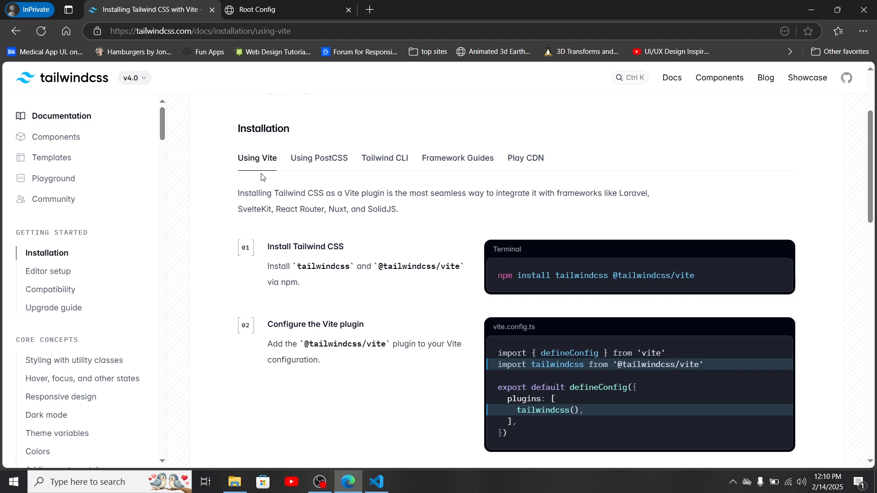
Browse the PostCSS and Framework Guides tabs, settle on Play CDN and locate its script tag.
left_click(319, 158)
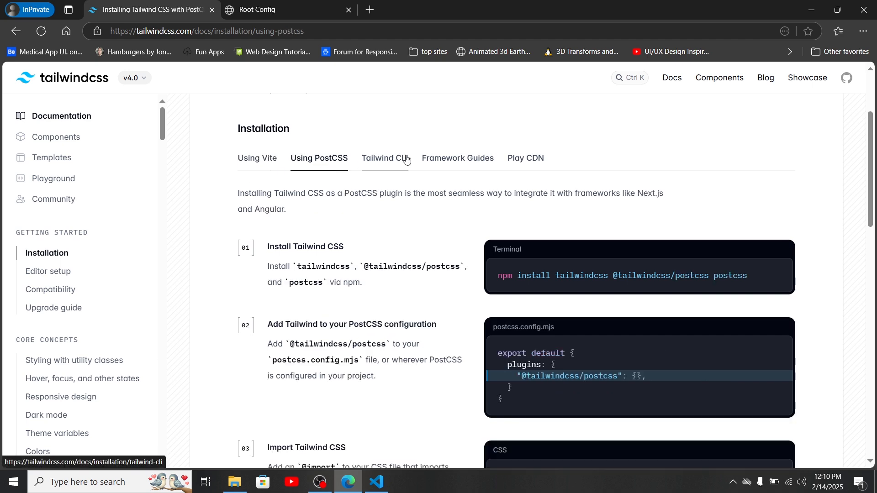
left_click(456, 158)
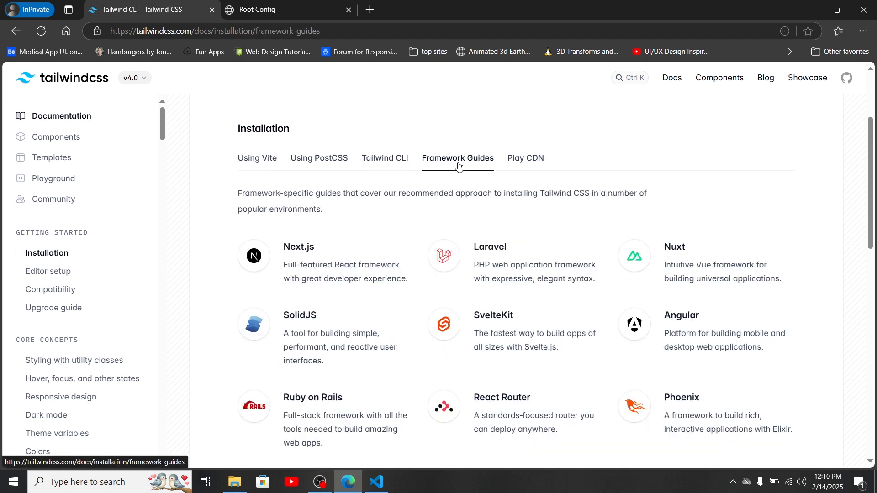
left_click(524, 158)
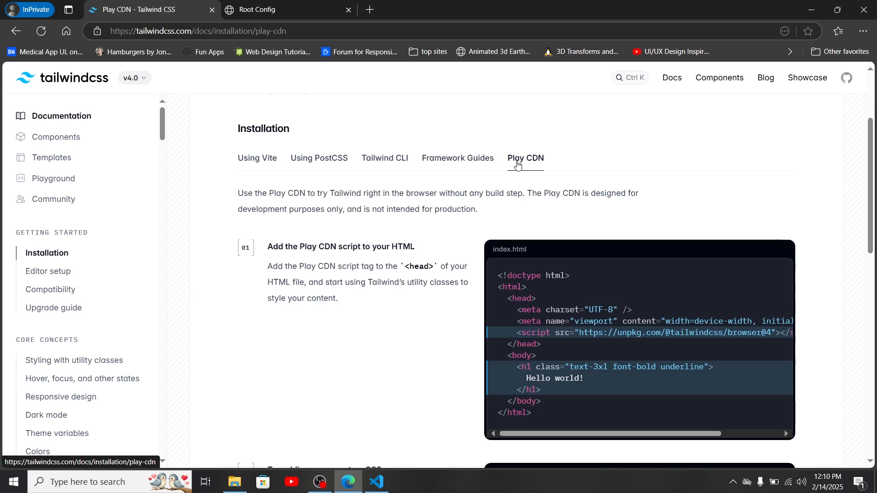
mouse_move(475, 275)
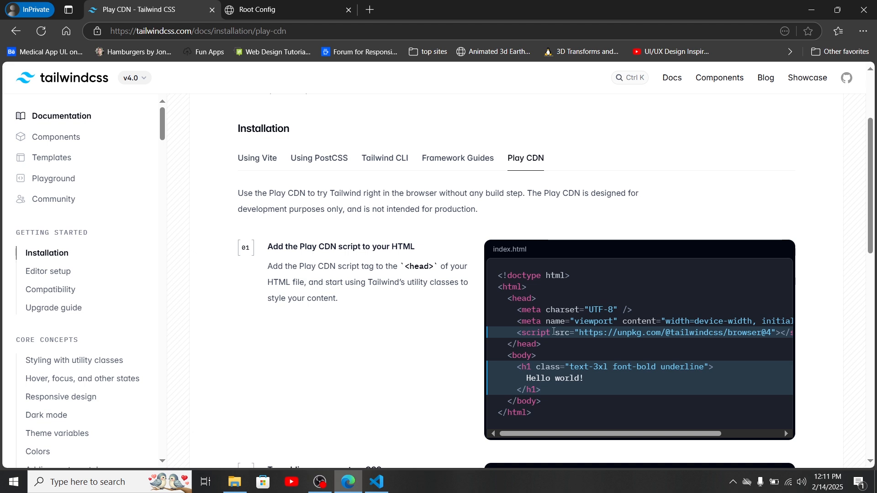
scroll("right", 3)
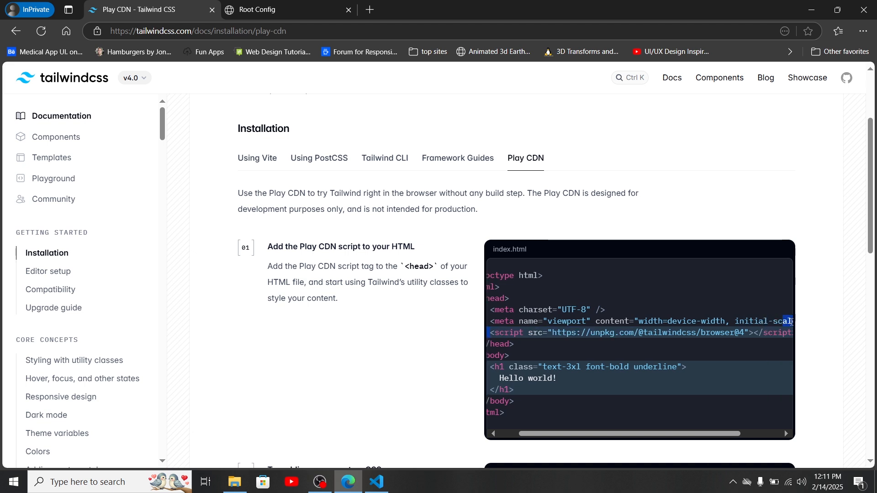
scroll("right", 3)
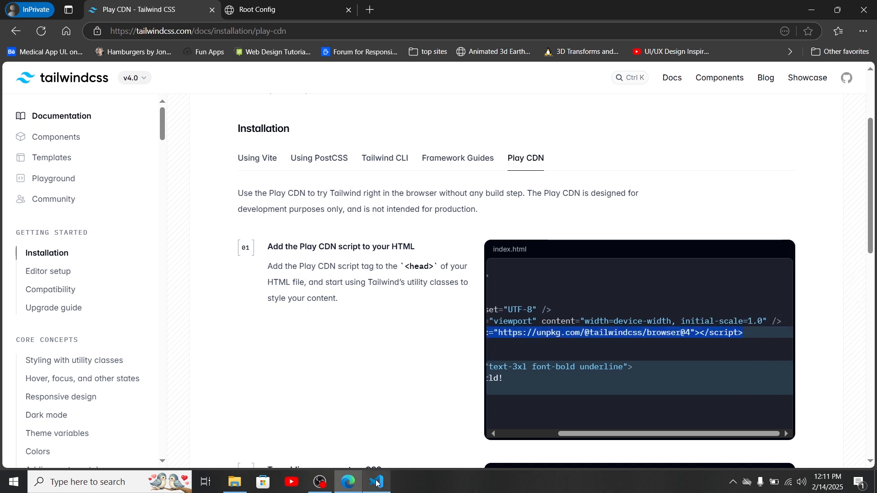
left_click(376, 485)
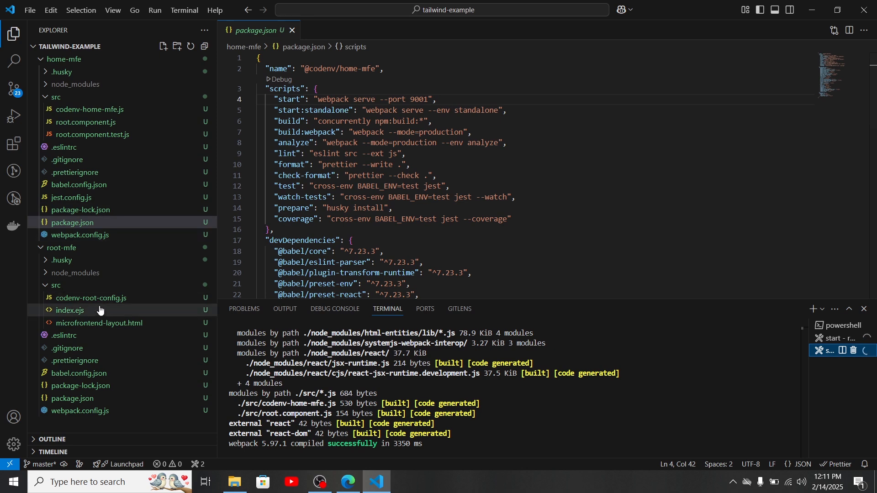
left_click(69, 311)
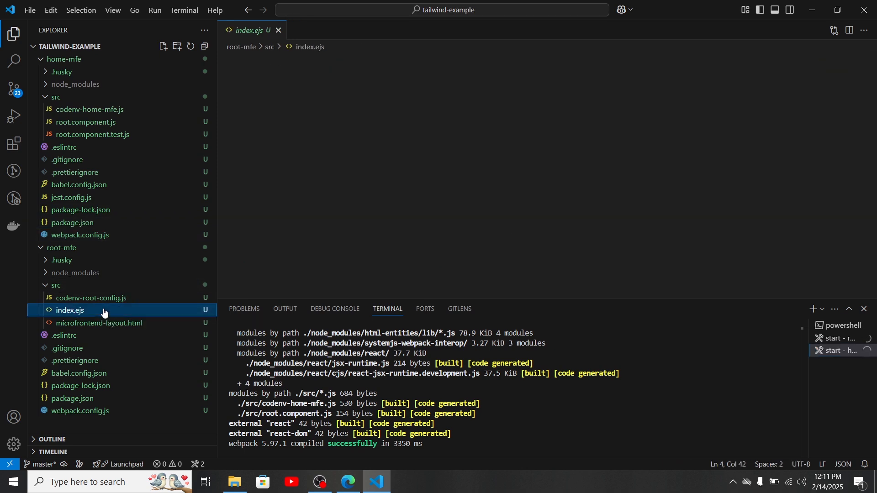
left_click(69, 311)
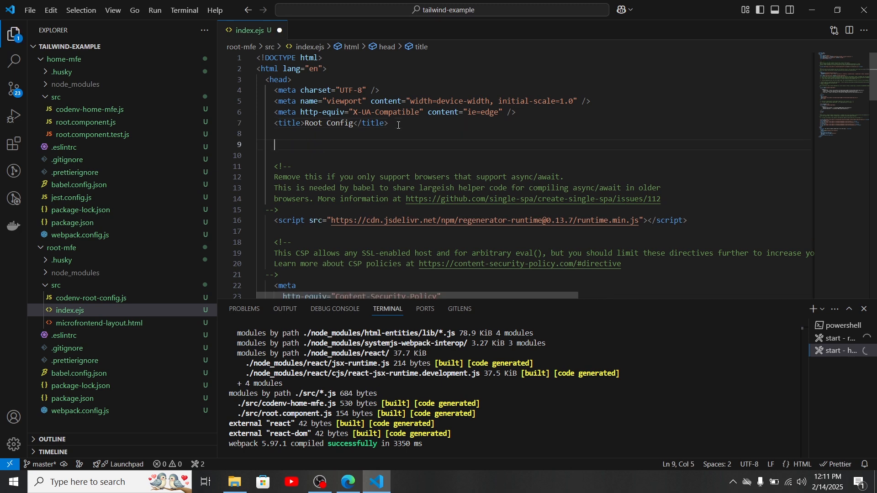
type("<script src=\"https://unpkg.com/@tailwindcss/browser@4\"></script>")
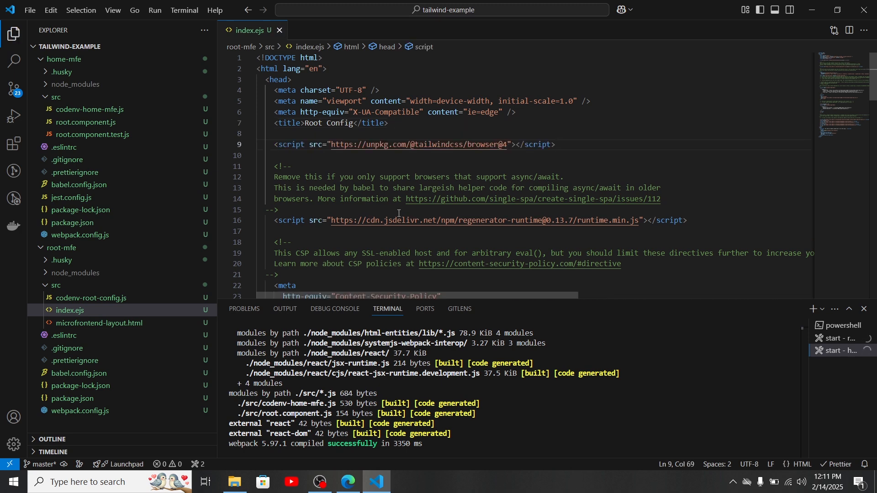
left_click(349, 482)
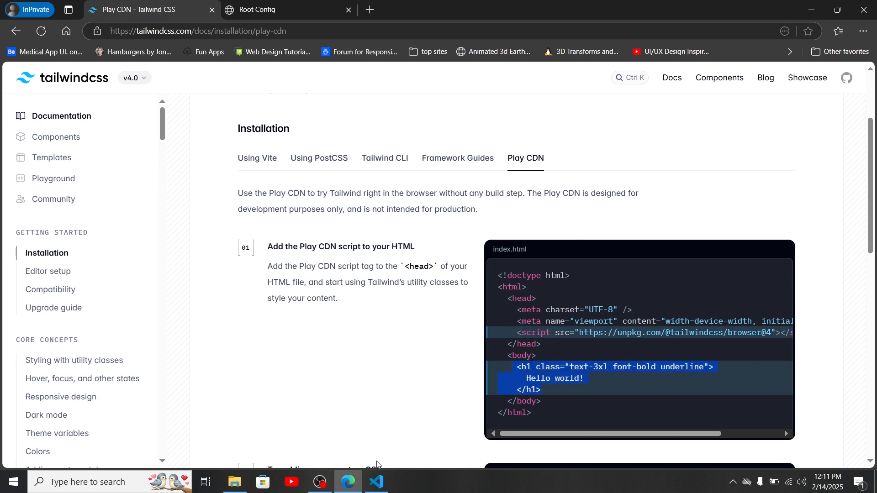
left_click(376, 481)
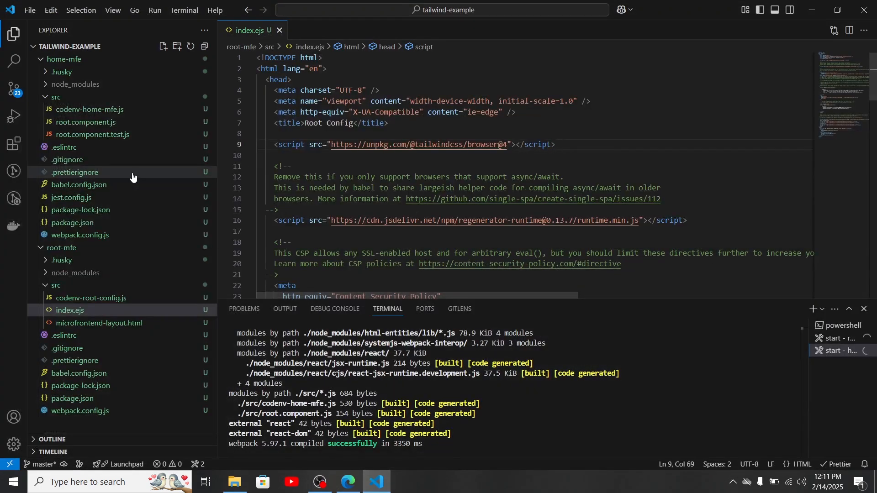
mouse_move(89, 121)
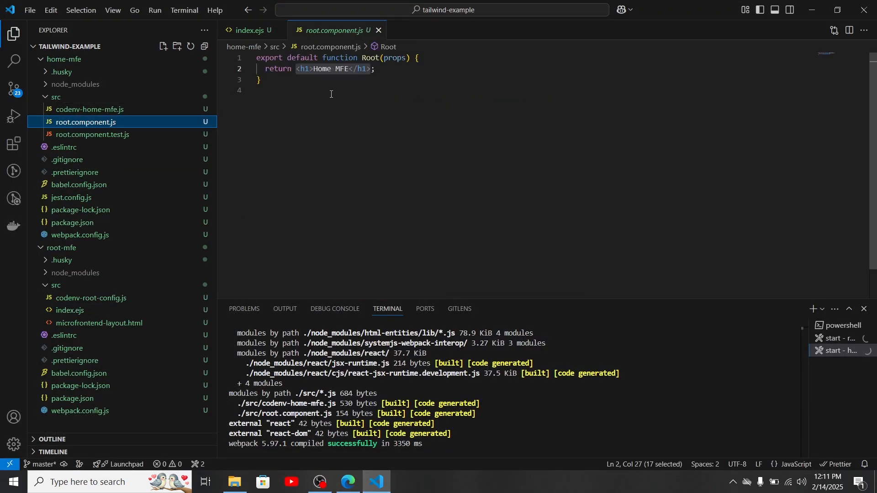
Replace the Home MFE heading with the Tailwind Hello world! h1 and check it bold and underlined at localhost:9000.
left_click(260, 79)
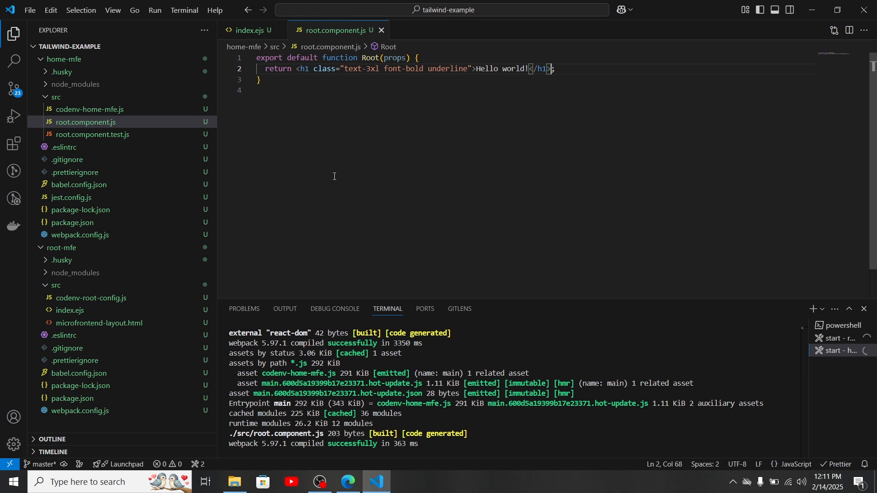
mouse_move(353, 281)
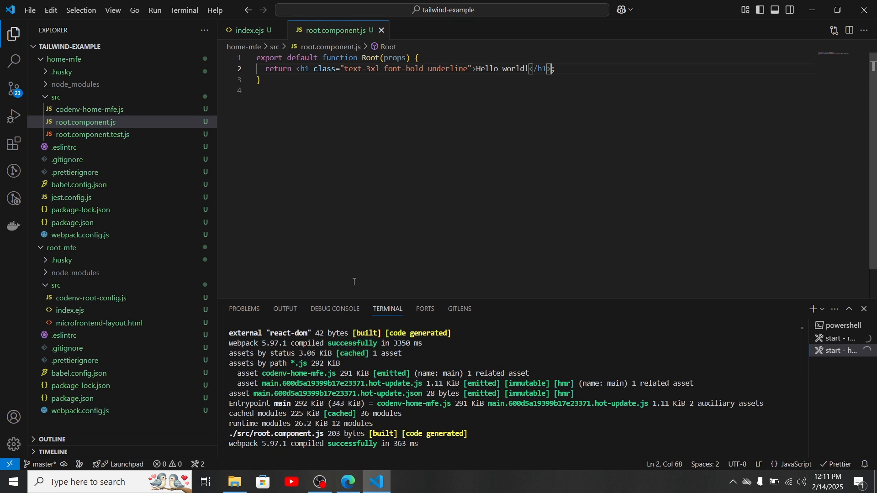
left_click(347, 481)
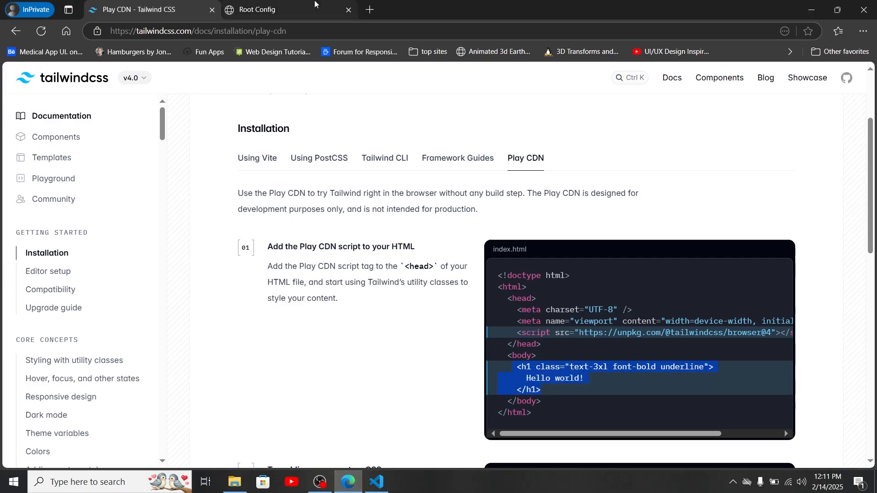
left_click(263, 9)
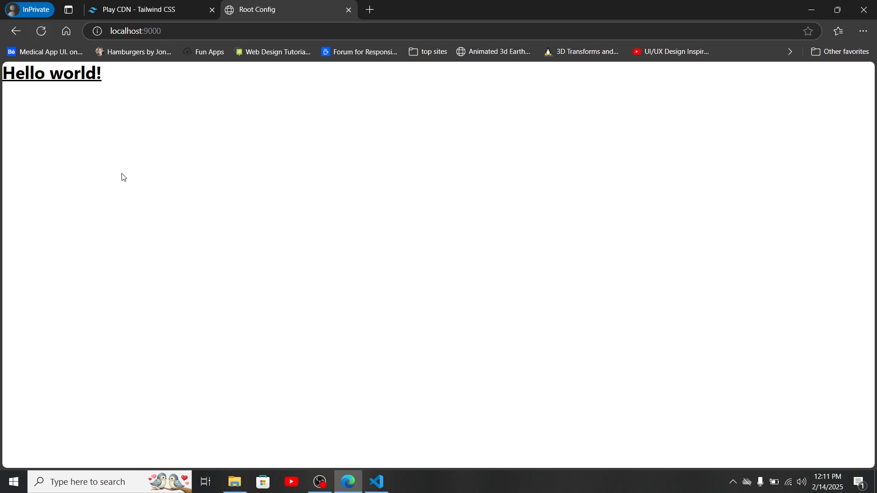
mouse_move(296, 240)
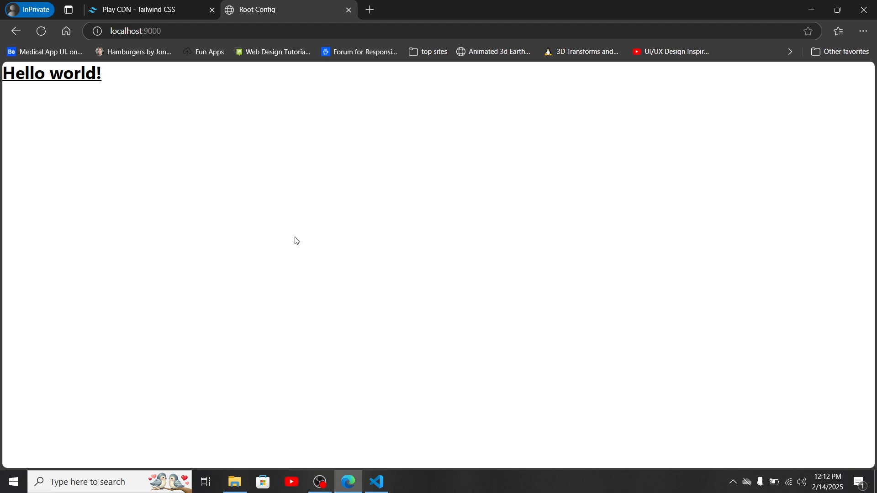
left_click(145, 10)
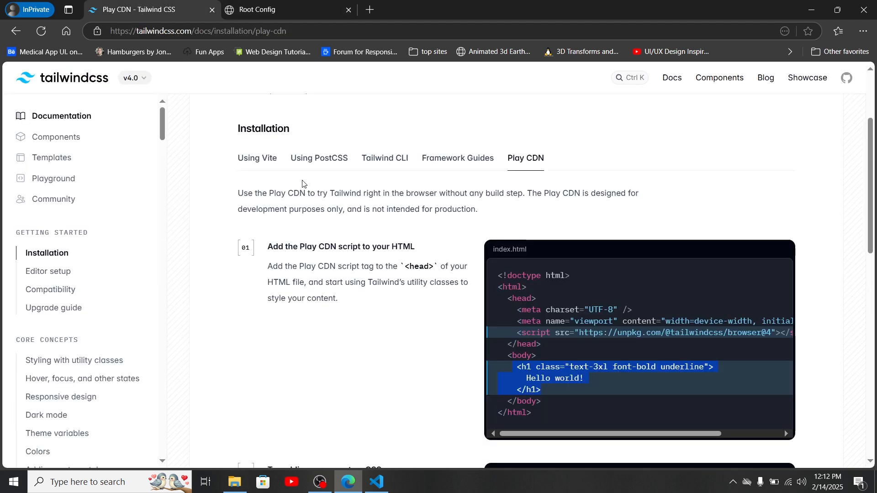
In Framework Guides, view the Next.js guide and select its npm install package names.
scroll("up", 3)
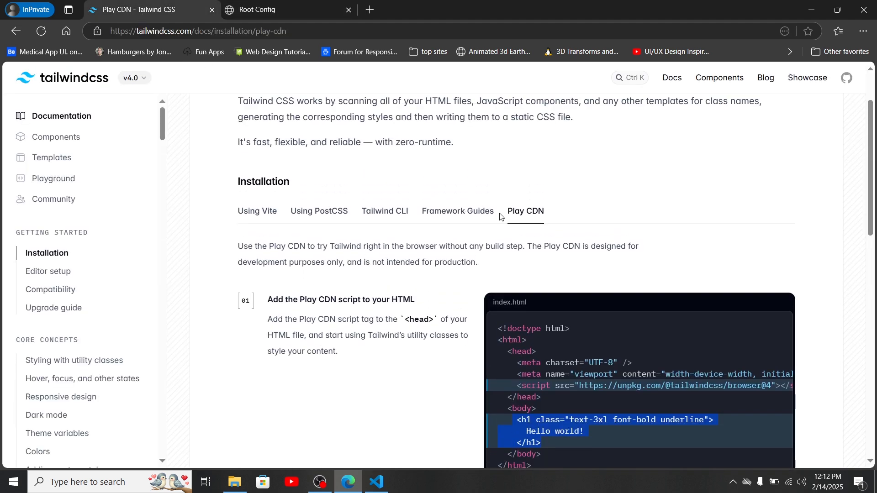
left_click(457, 211)
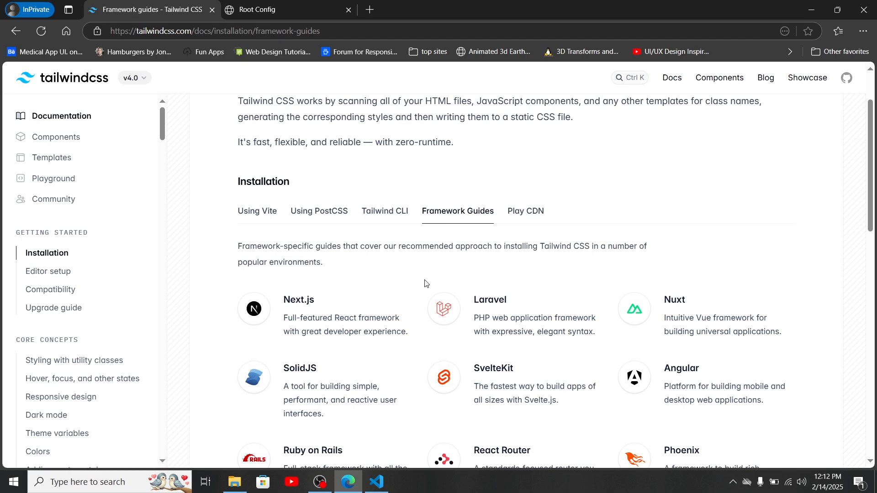
scroll("down", 3)
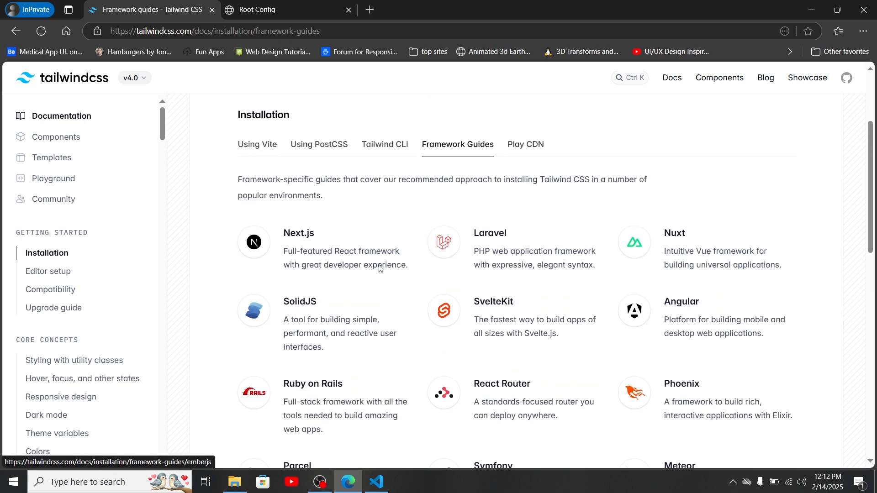
left_click(298, 233)
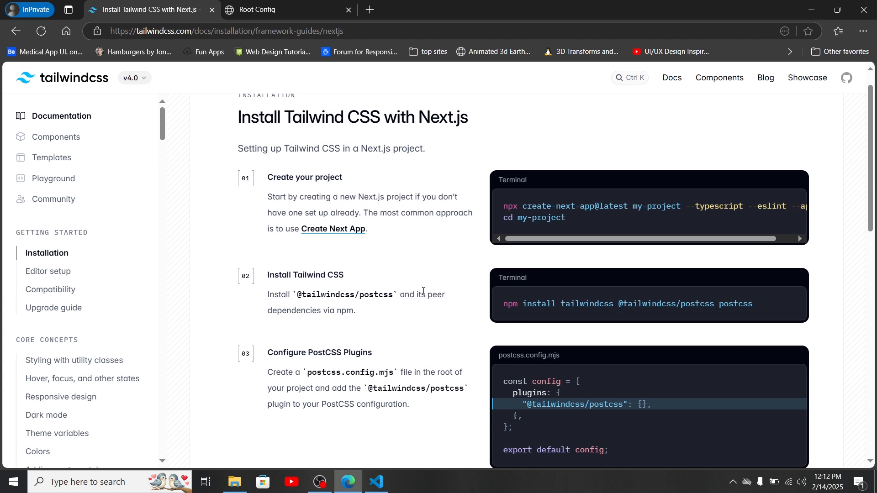
mouse_move(619, 354)
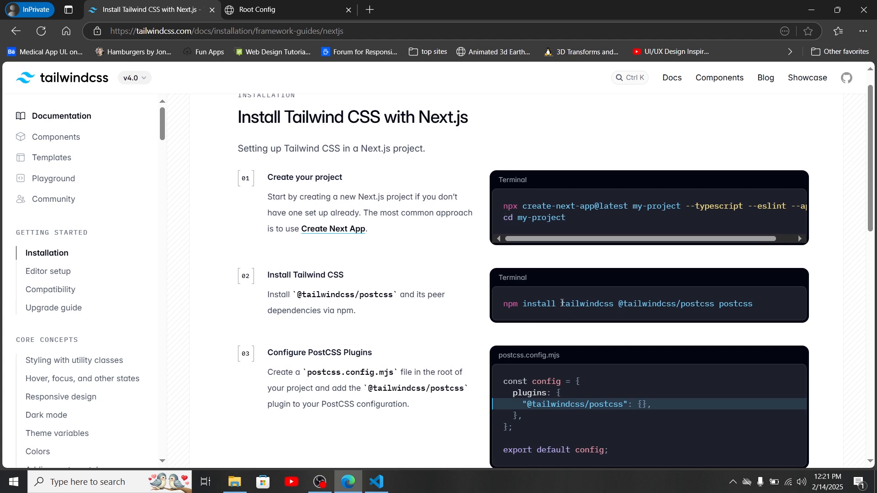
double_click(587, 303)
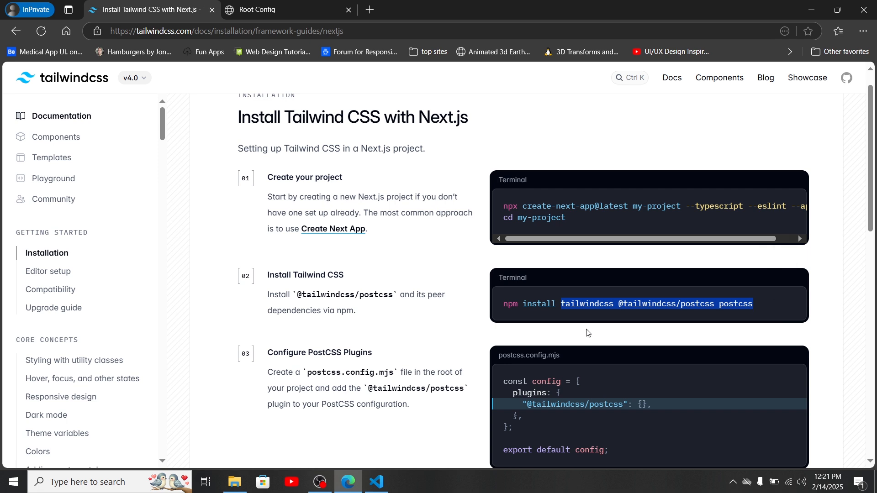
left_click(376, 485)
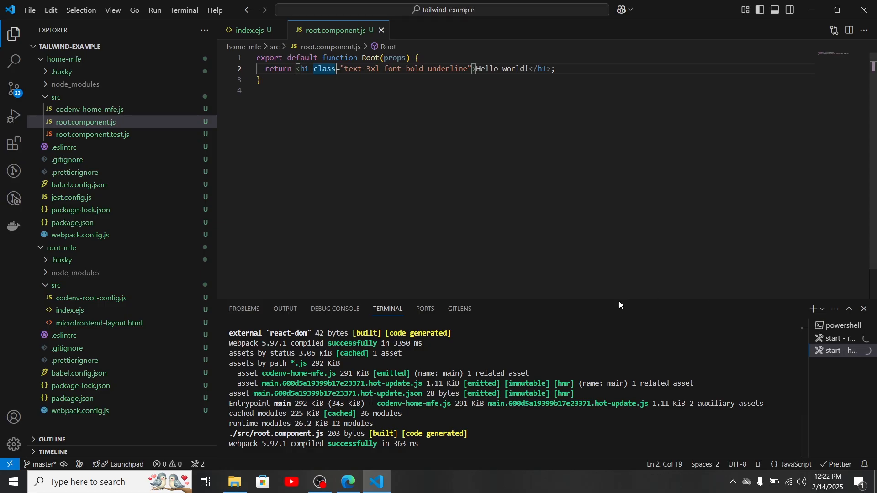
Close the editors and start a fresh terminal in the home-mfe folder.
left_click(381, 30)
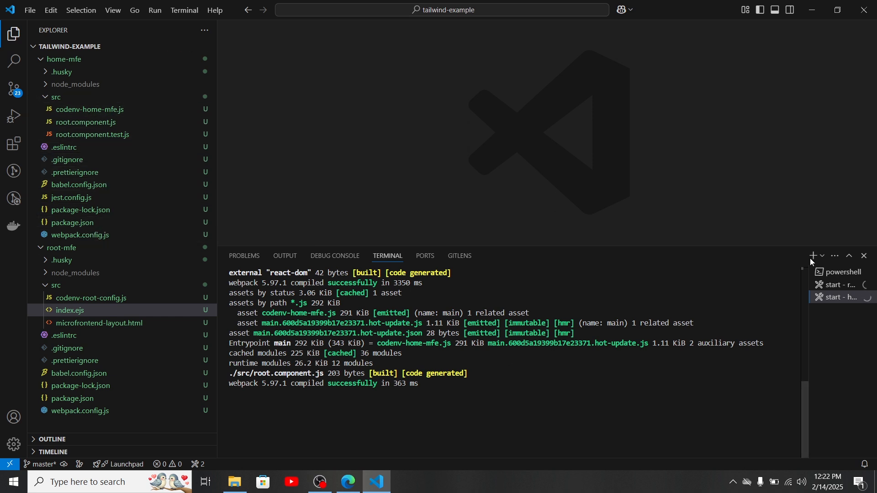
left_click(838, 273)
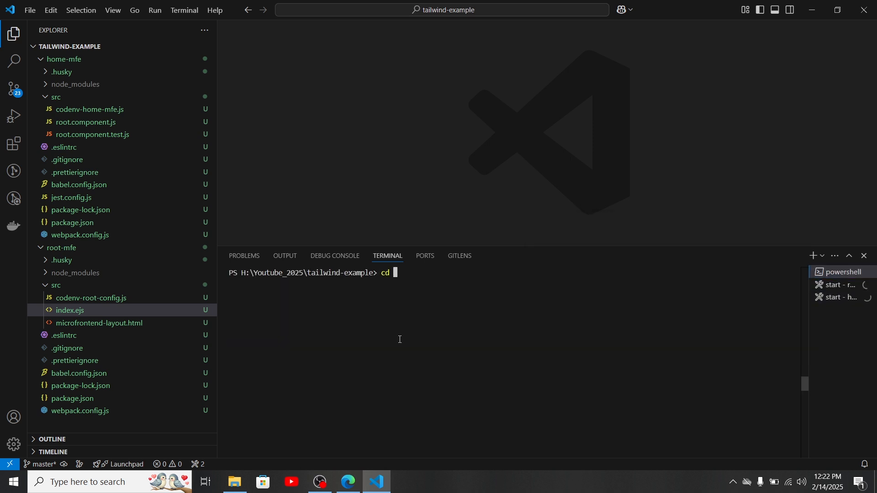
key("Return")
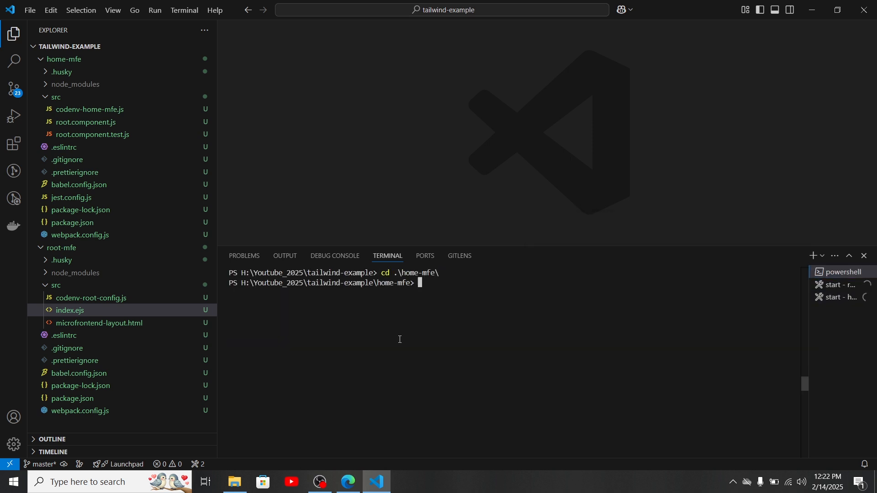
mouse_move(438, 319)
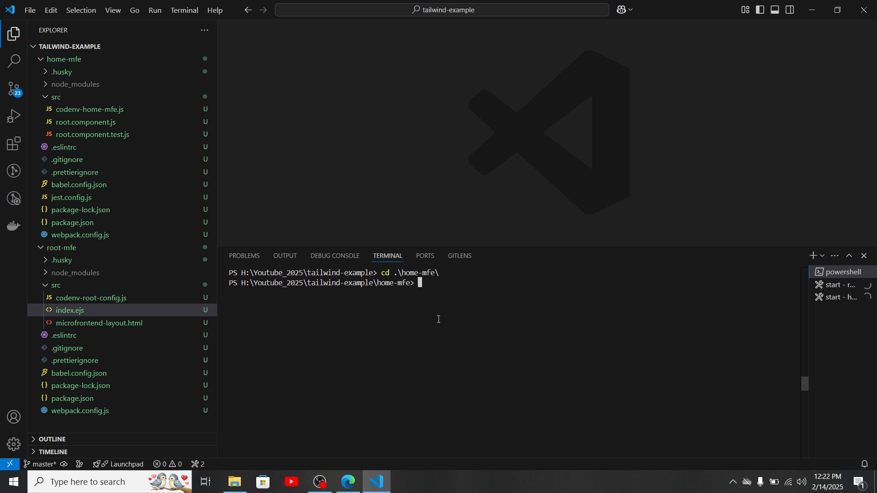
type("tailwindcss @tailwindcss/postcss postcss")
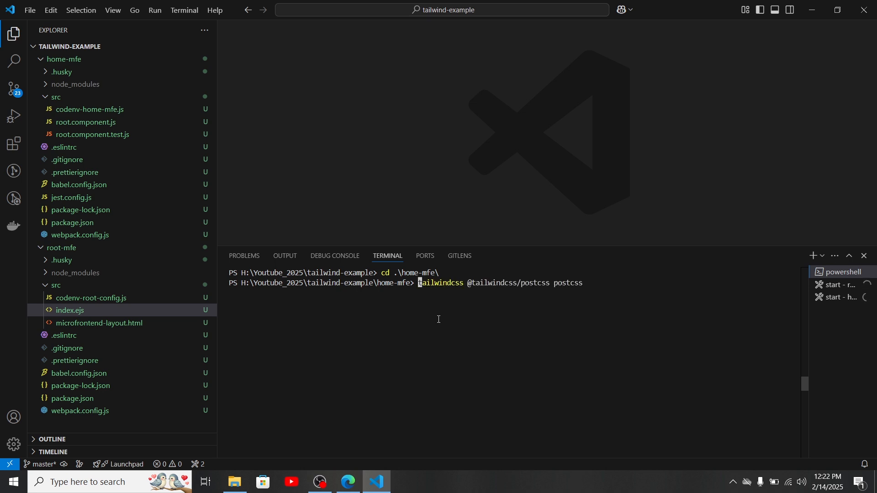
type("npm i")
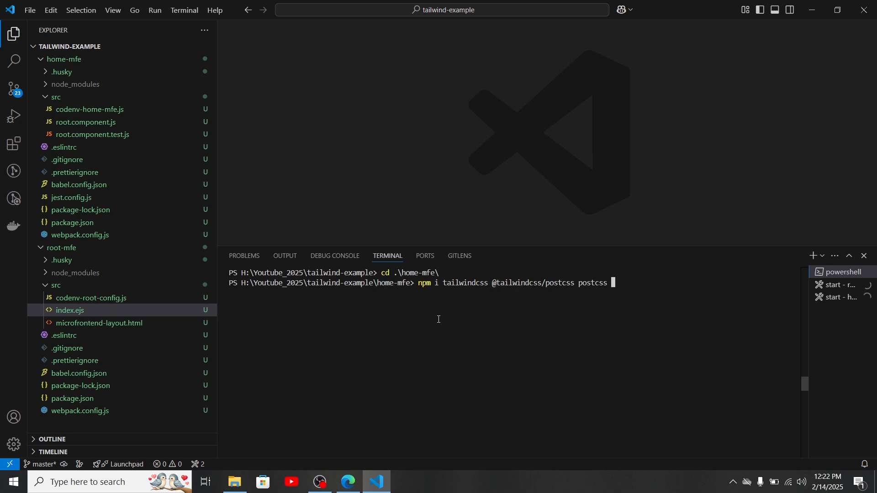
type("postcss")
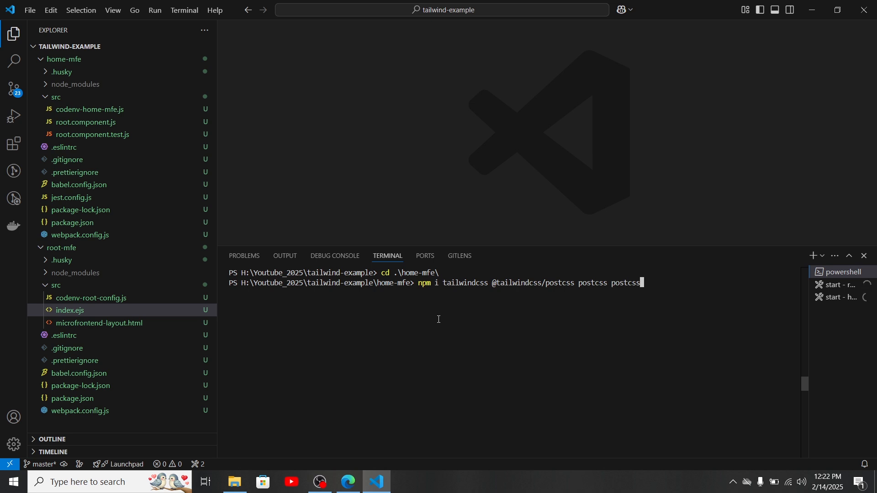
type("-loader")
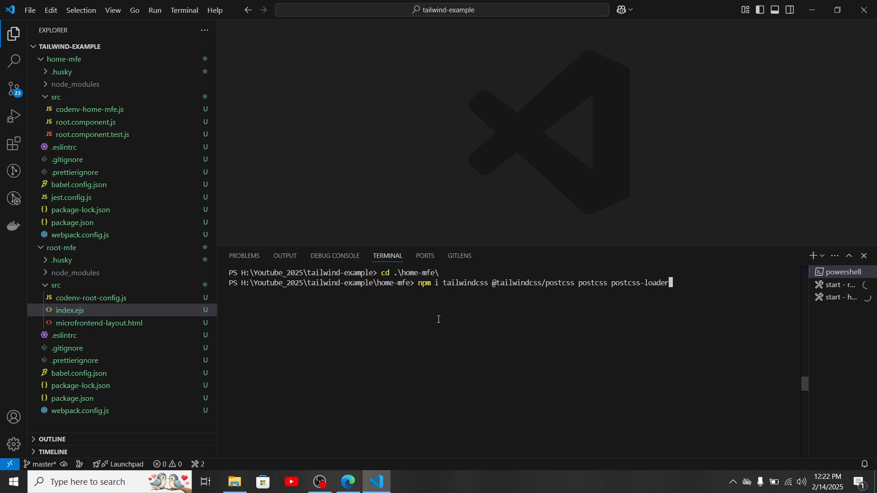
key("Return")
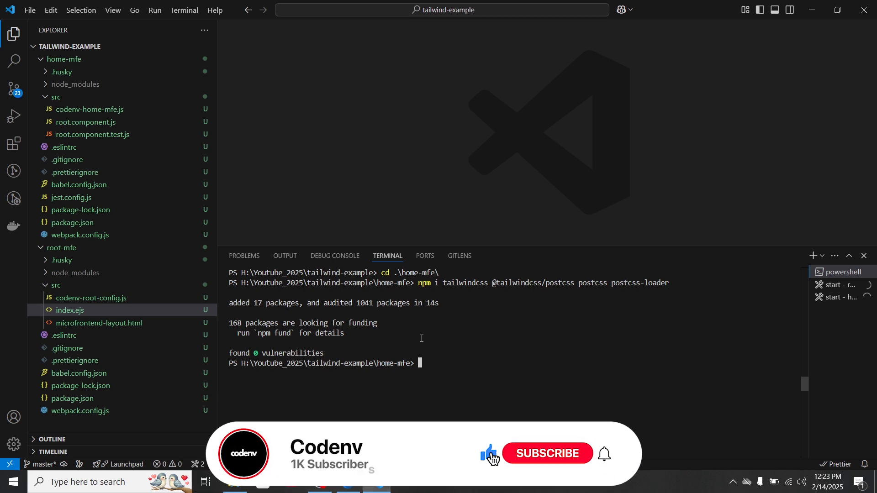
left_click(546, 454)
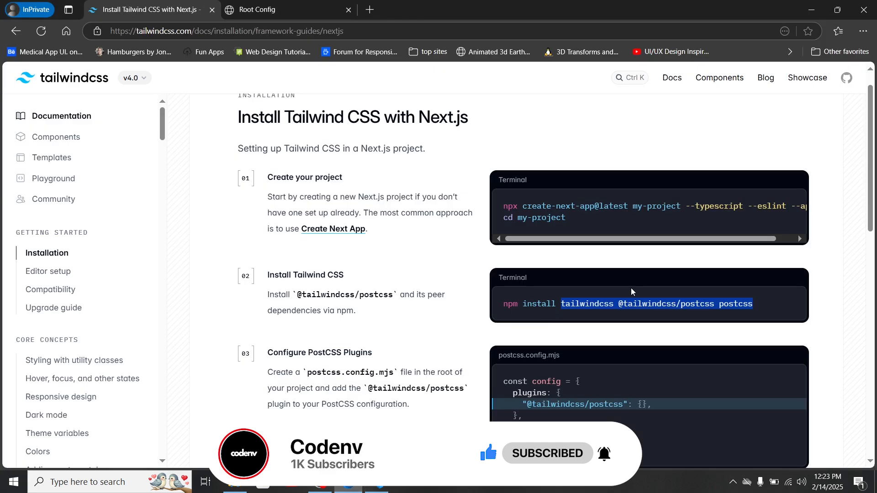
scroll("down", 3)
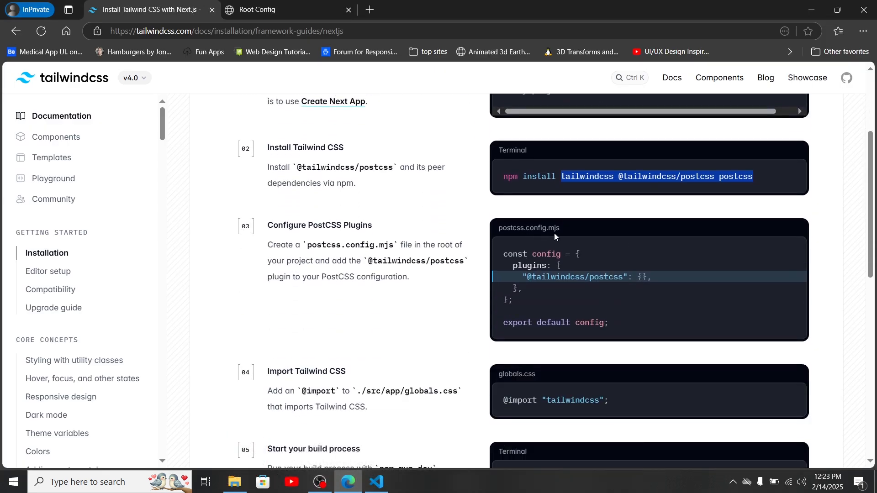
mouse_move(566, 229)
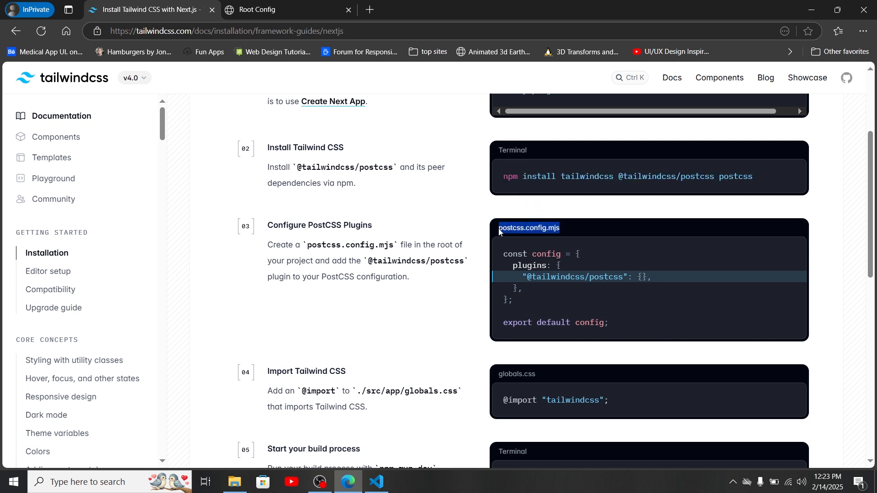
left_click(376, 482)
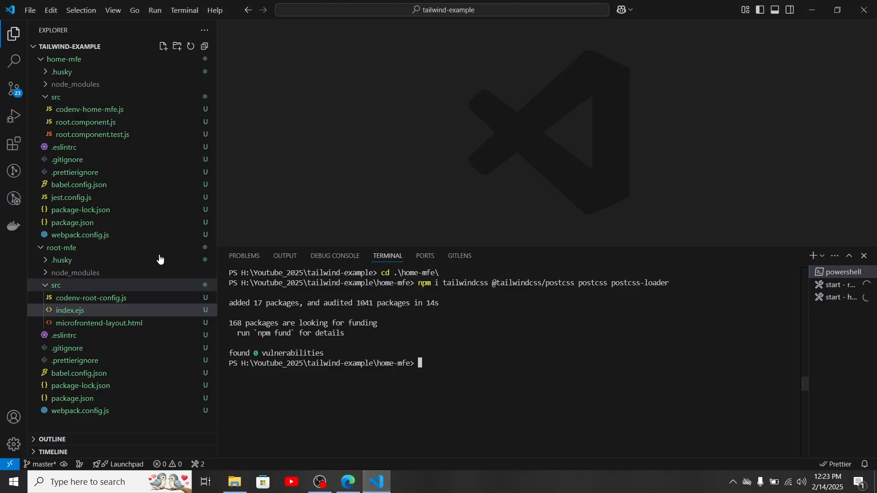
left_click(72, 222)
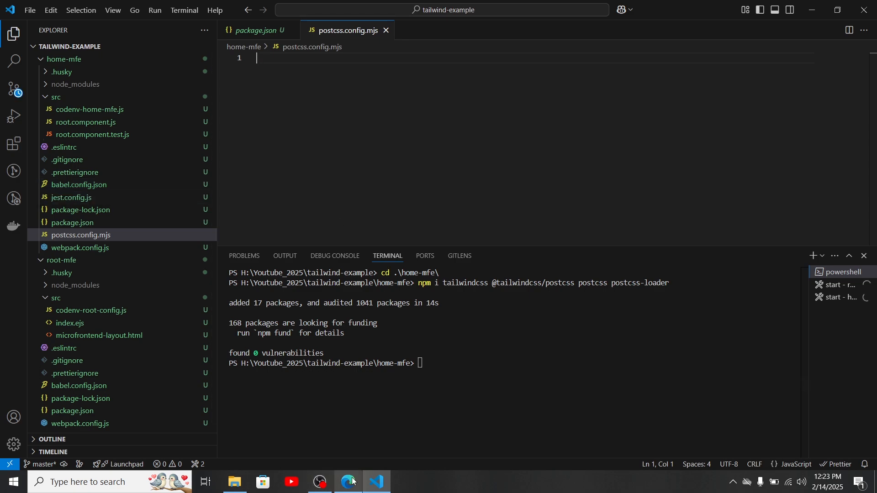
left_click(348, 482)
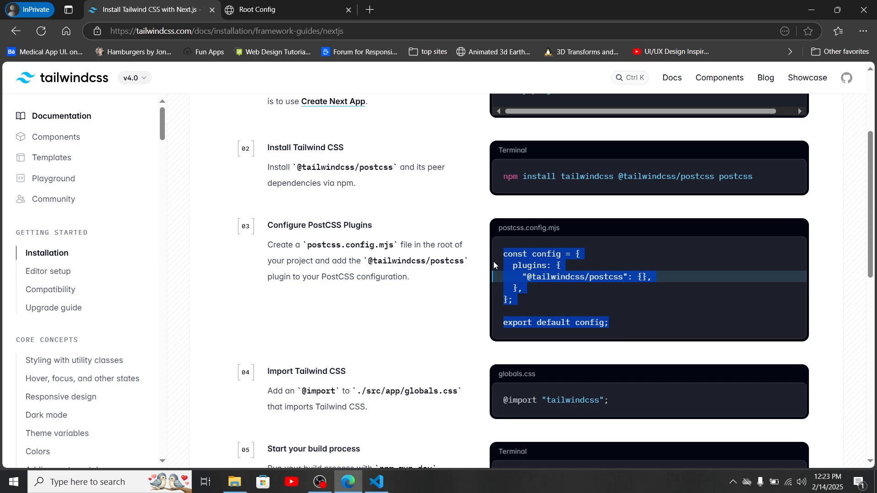
left_click(375, 485)
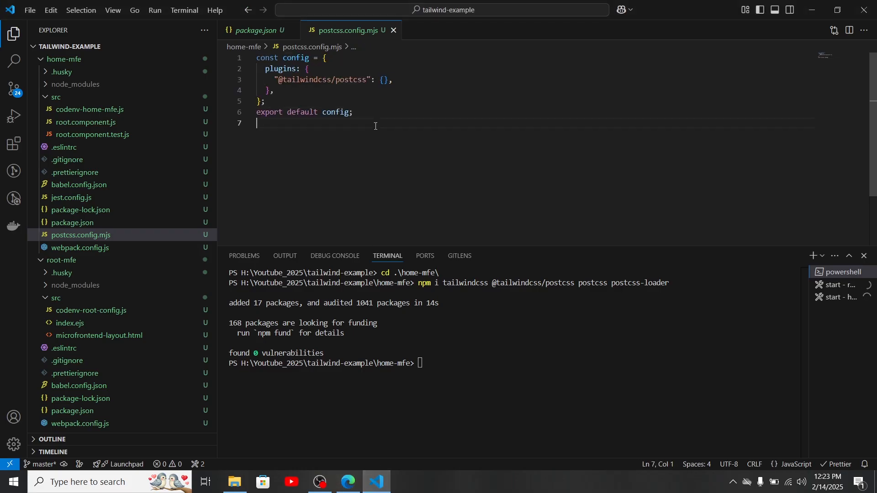
Copy the tailwindcss import statement from the guide and return to the editor.
left_click(348, 481)
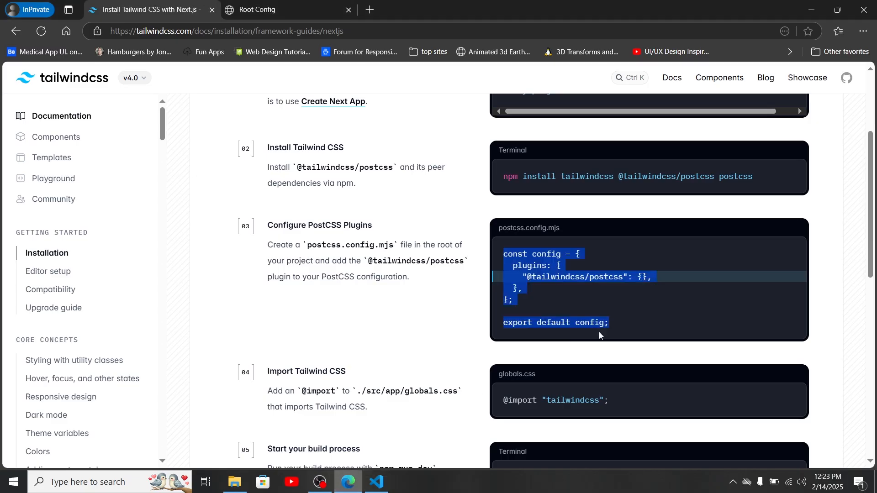
scroll("down", 3)
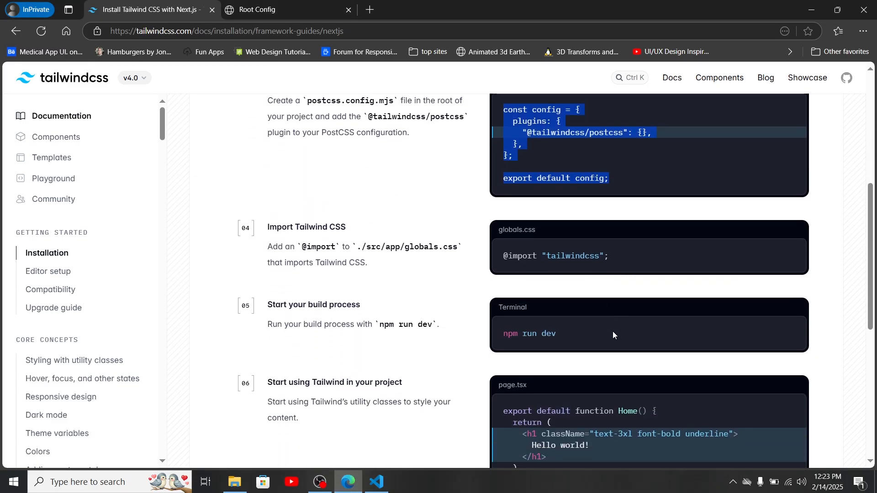
mouse_move(564, 255)
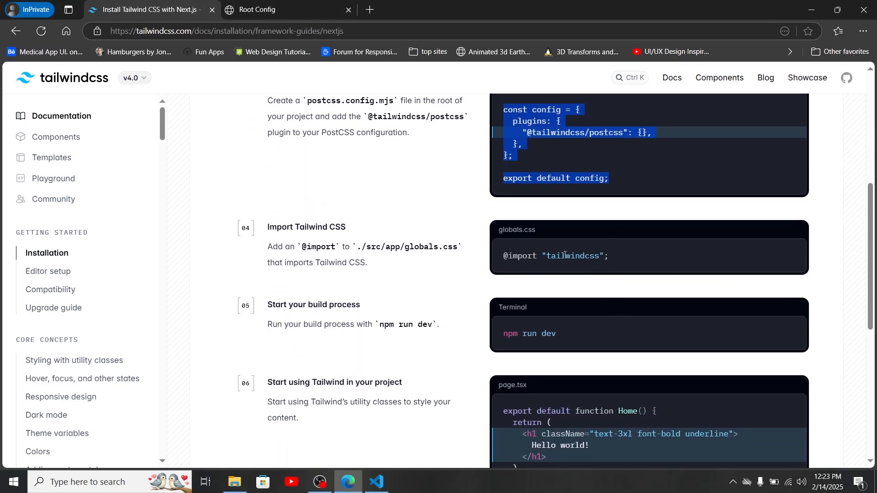
double_click(556, 255)
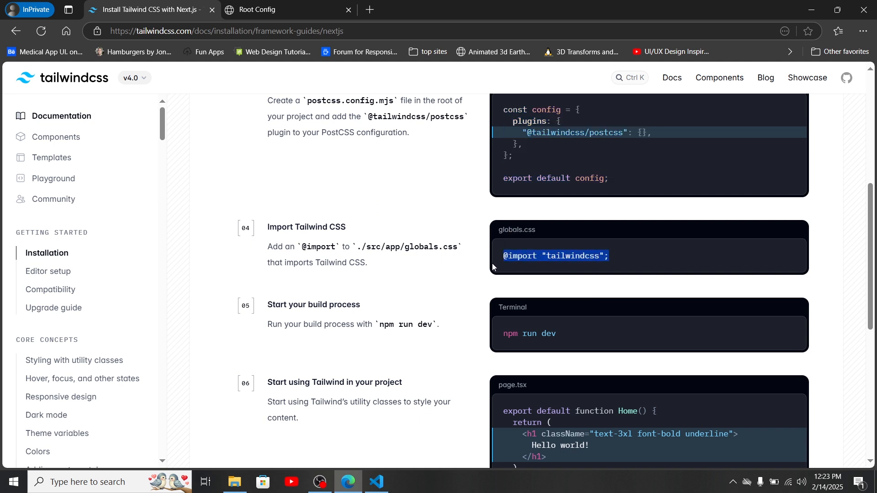
left_click(376, 485)
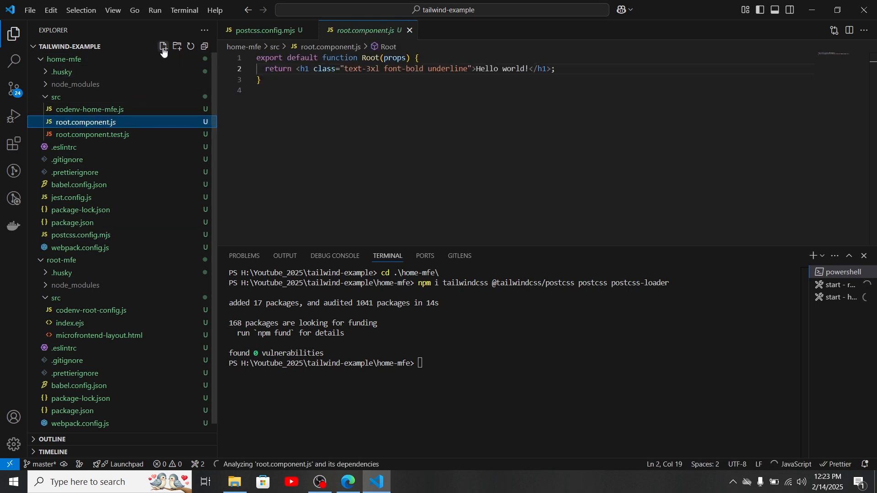
mouse_move(162, 47)
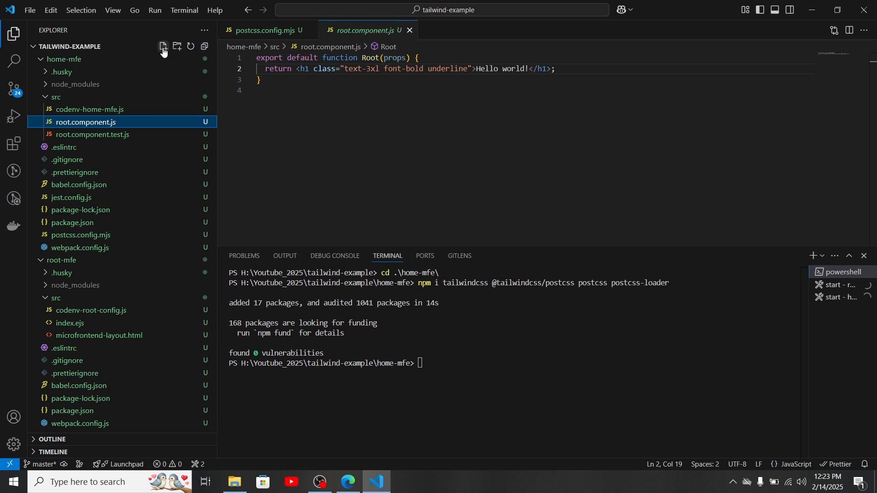
left_click(162, 47)
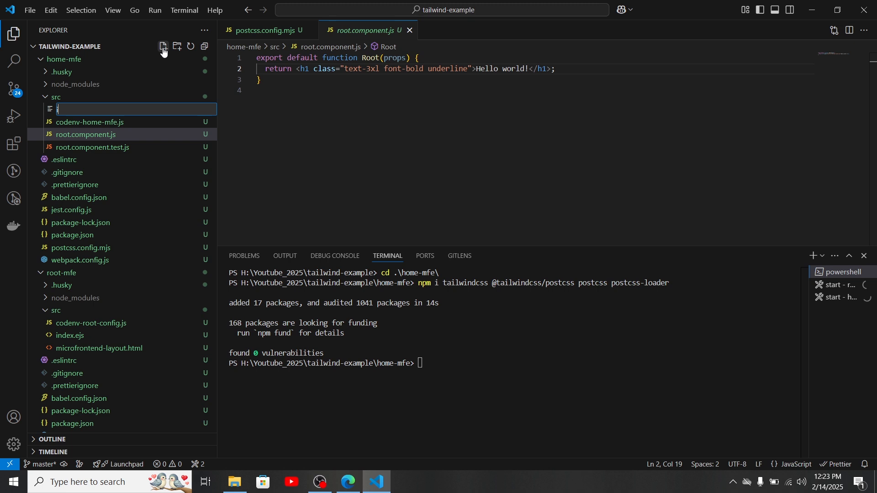
type("index.css")
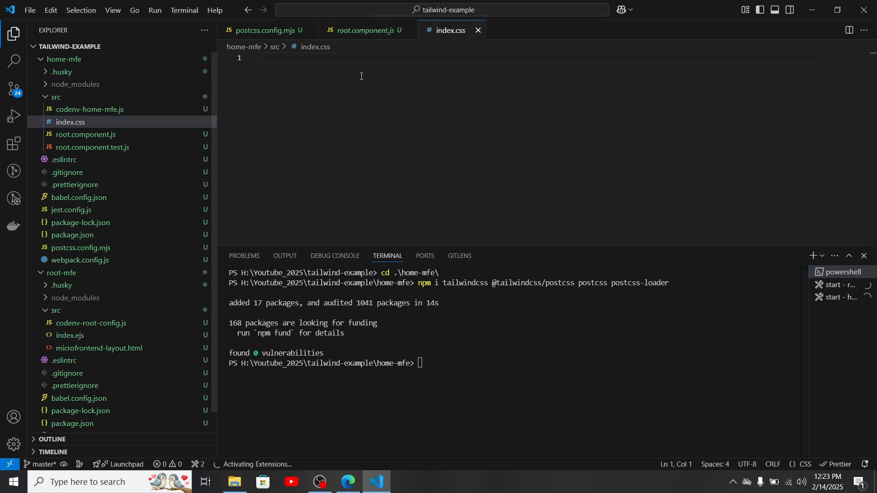
type("@import \"tailwindcss\";")
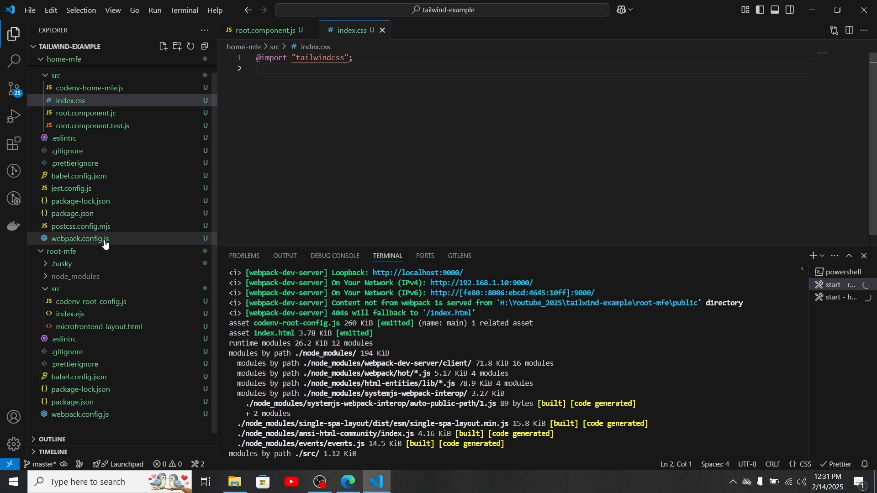
Add a module rule routing /\.css$/i files through postcss-loader in home-mfe's webpack.config.js, then return to root-mfe's index.ejs.
left_click(80, 238)
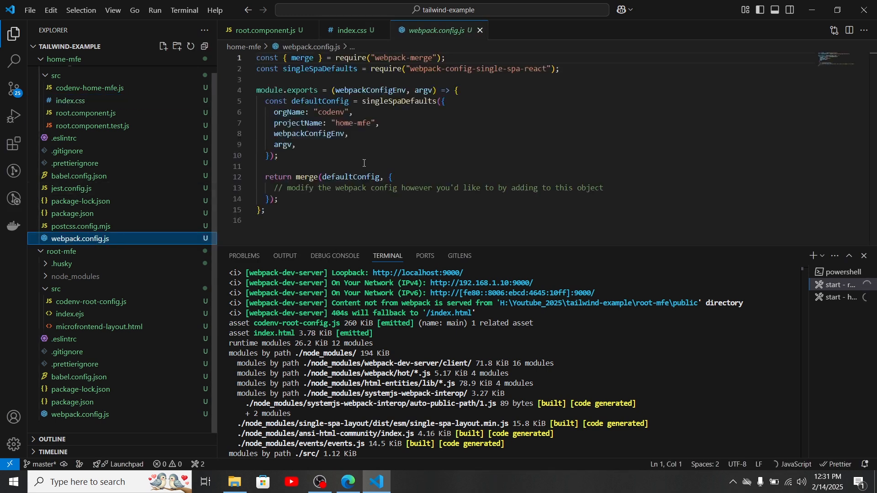
key("Enter")
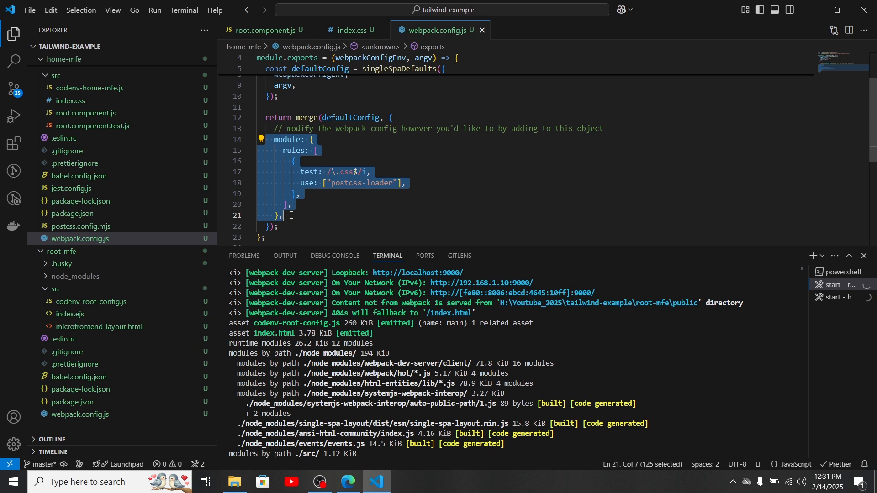
left_click(358, 219)
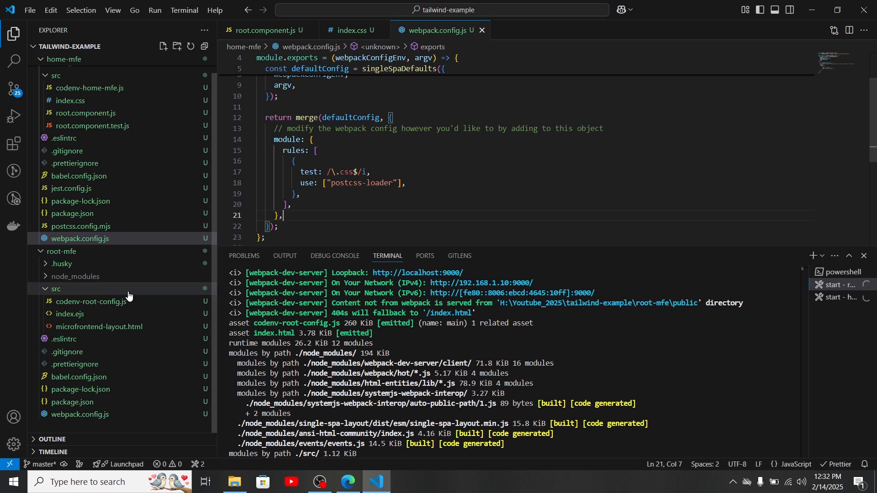
left_click(71, 313)
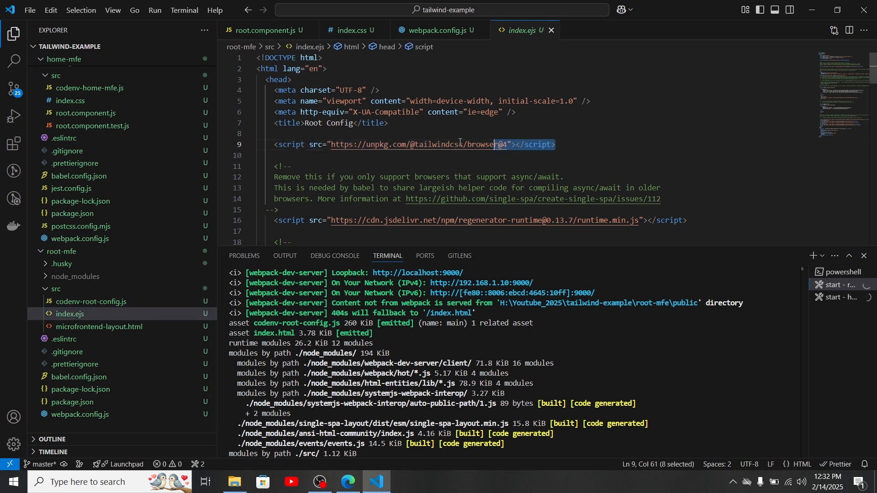
Close the index.ejs and webpack.config.js tabs, leaving root.component.js in front.
key("Delete")
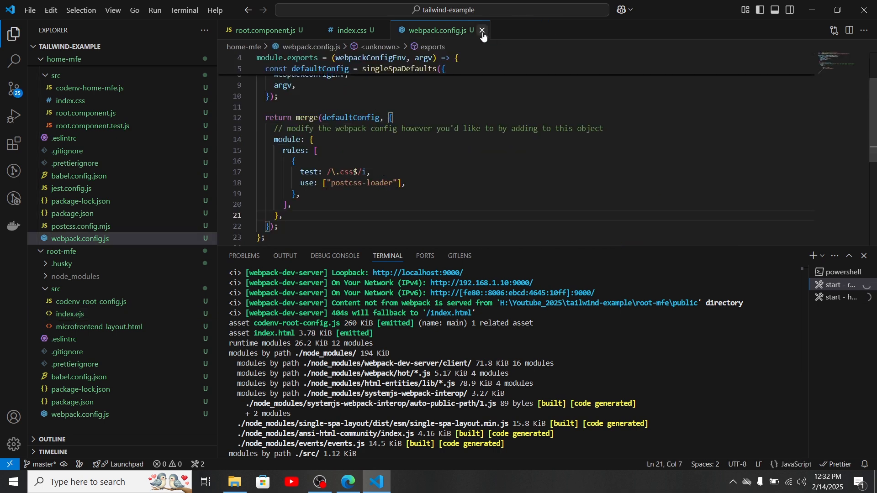
left_click(482, 30)
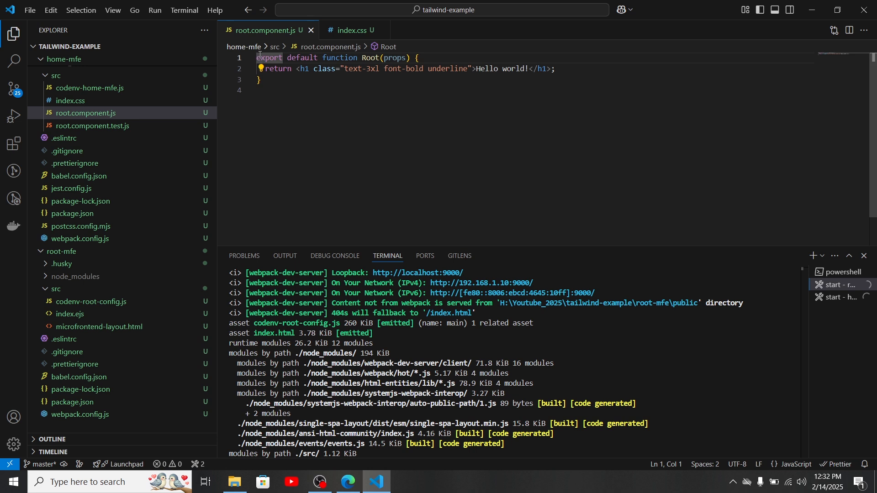
Add import './index.css' at the top of root.component.js.
key("Enter")
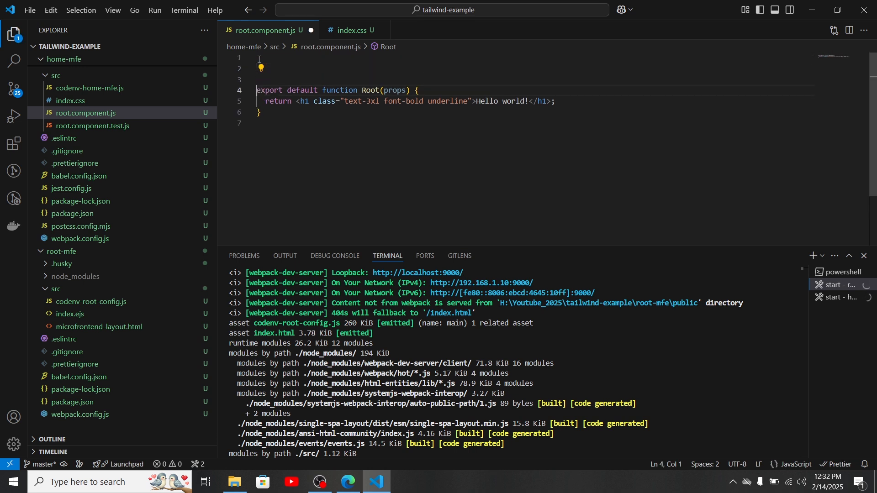
left_click(263, 69)
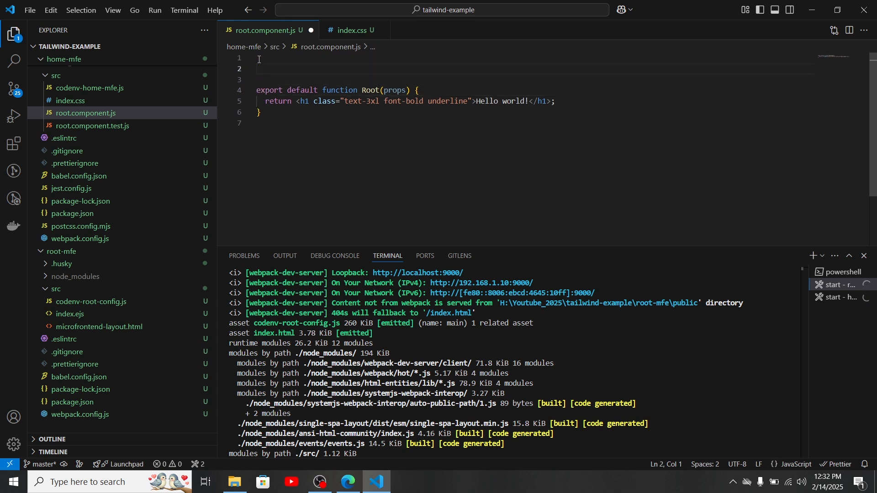
type("import")
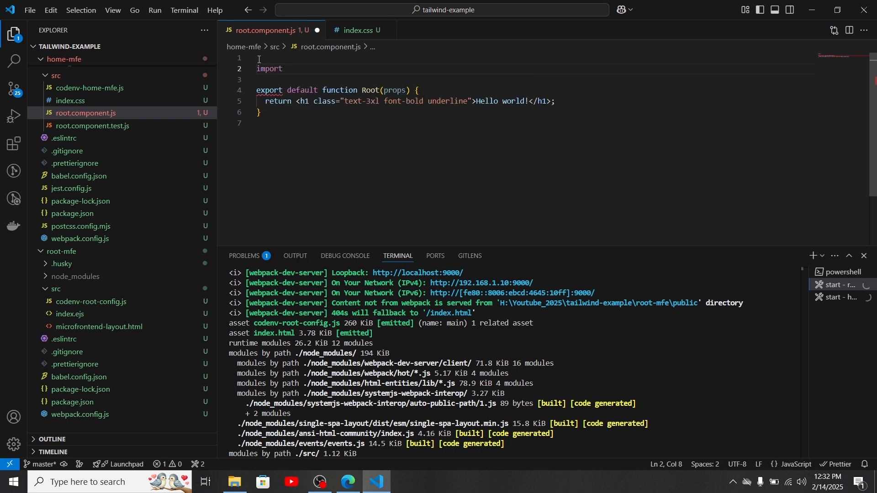
type("'./index.css\";")
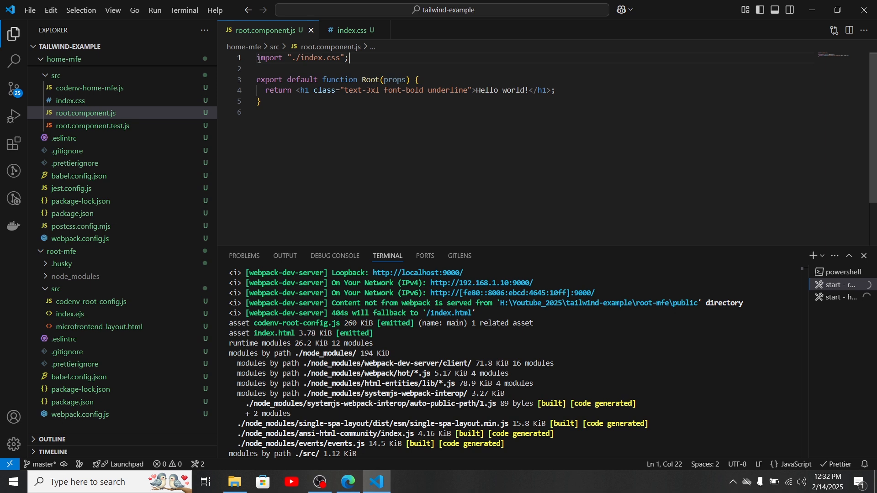
Rename the h1's class attribute to className for its Tailwind classes.
left_click(335, 90)
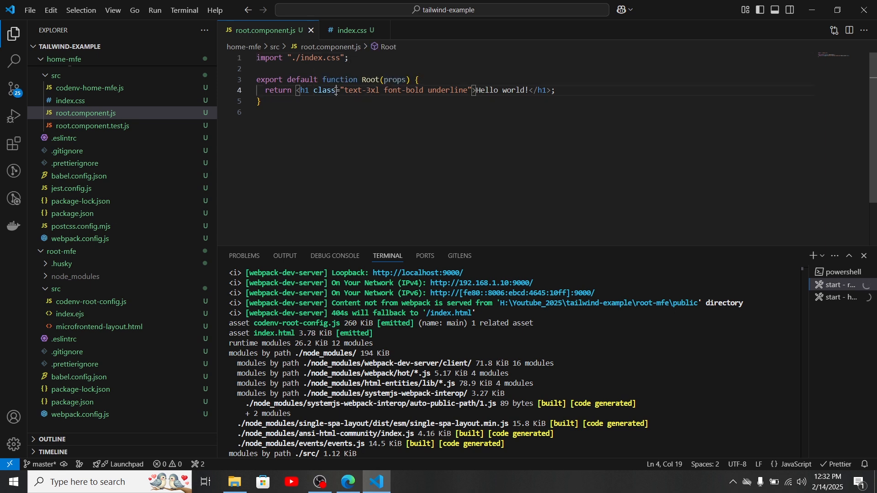
type("Name")
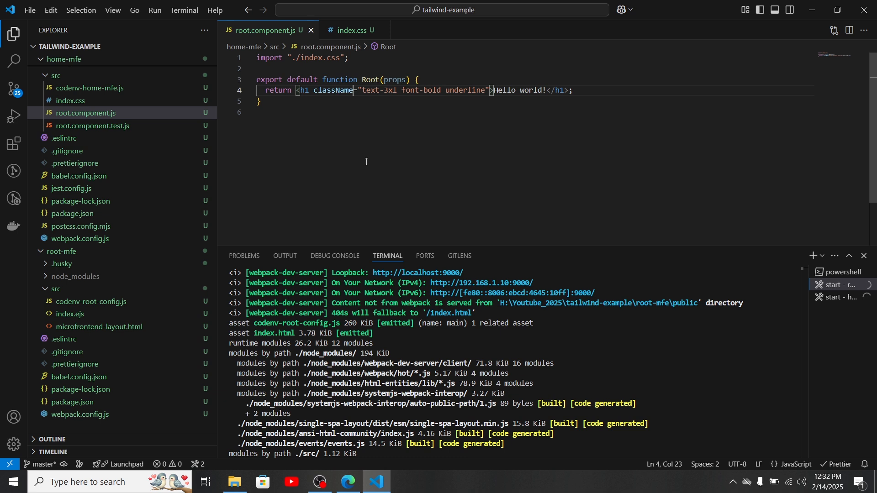
mouse_move(322, 100)
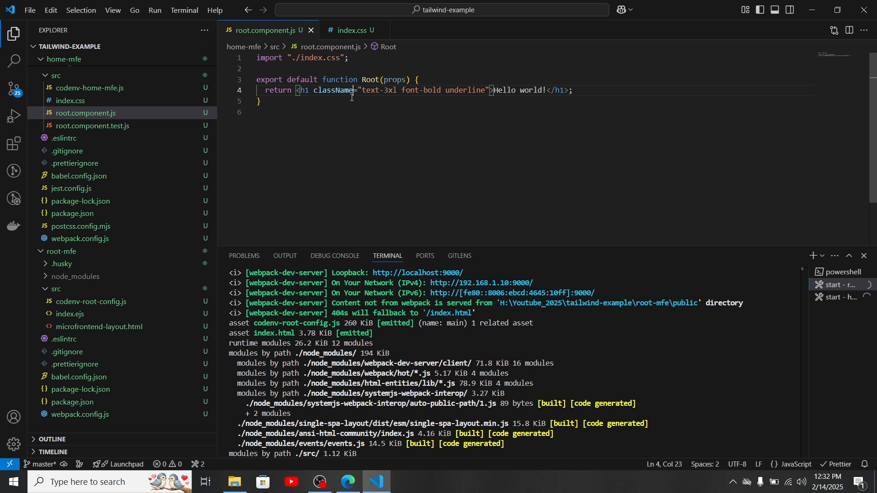
mouse_move(345, 183)
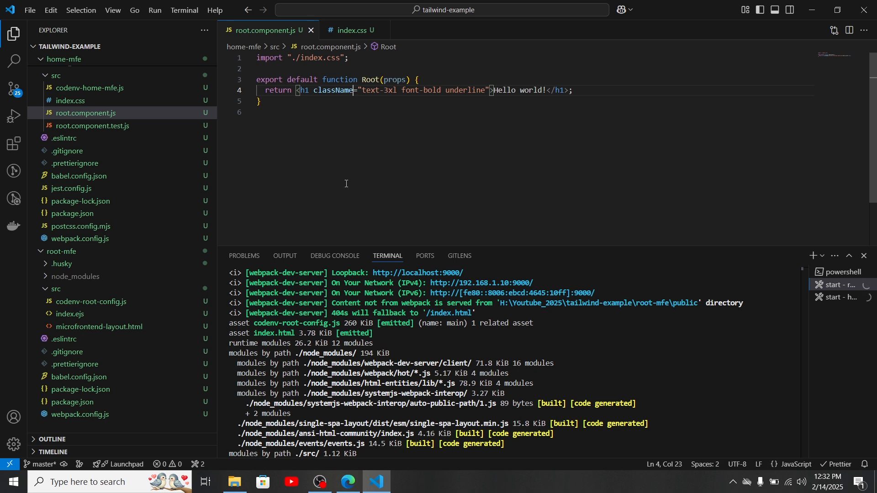
mouse_move(348, 481)
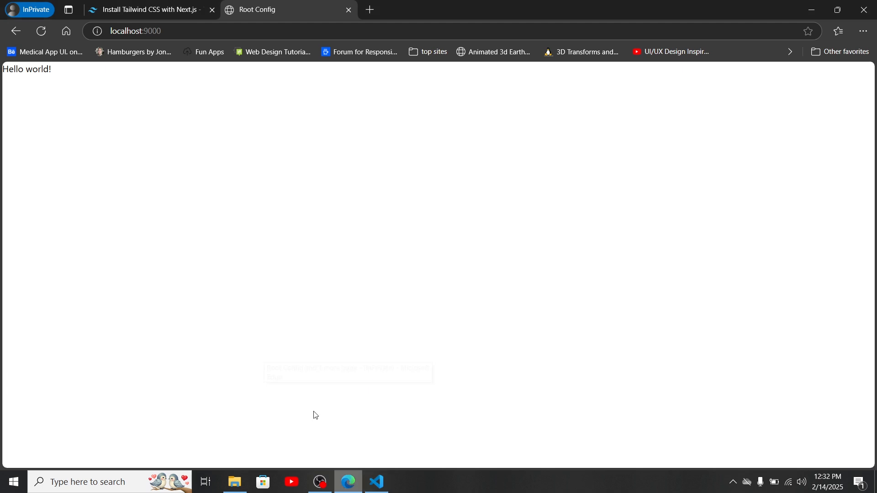
Restart the root-mfe start script from its package.json, then view home-mfe's package.json scripts.
left_click(41, 31)
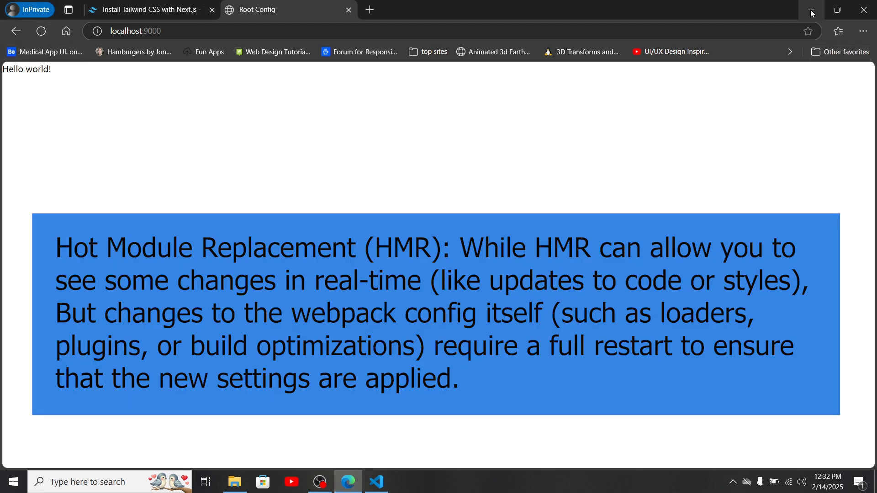
left_click(376, 481)
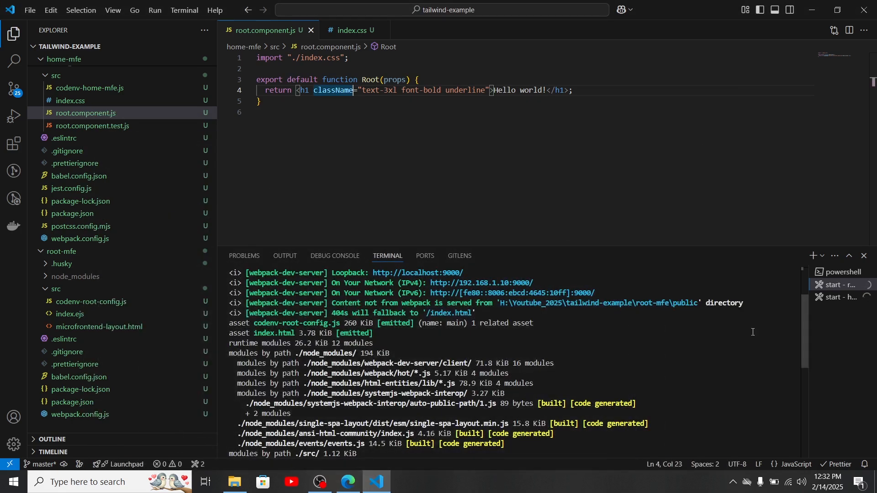
mouse_move(853, 285)
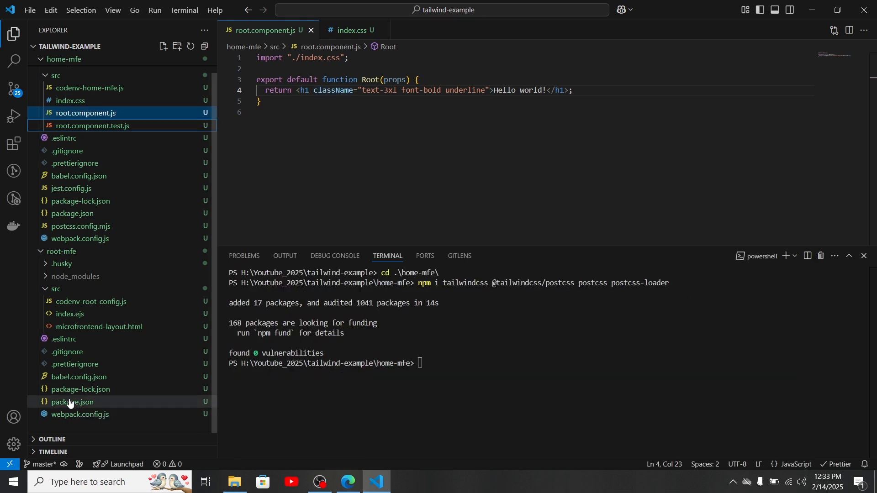
left_click(71, 402)
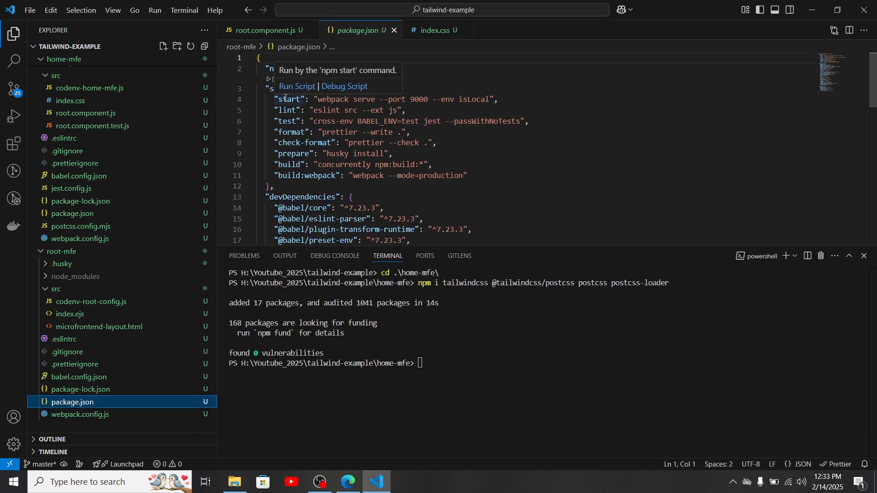
left_click(297, 87)
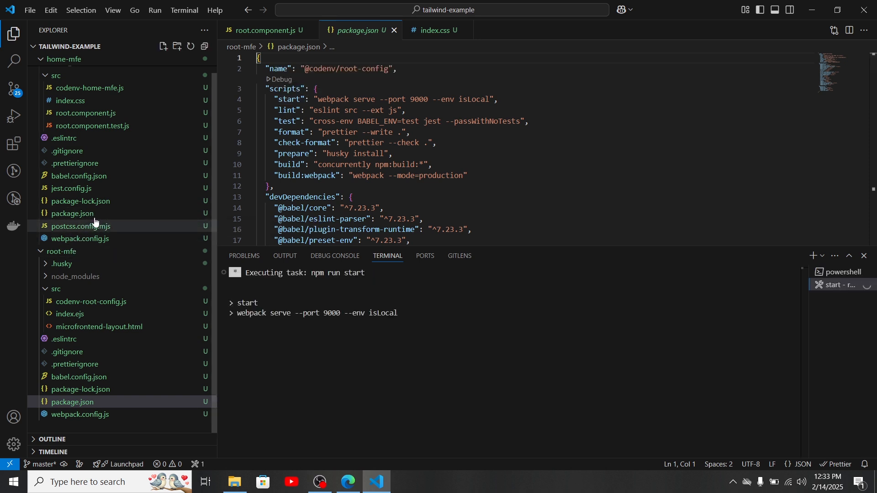
left_click(71, 213)
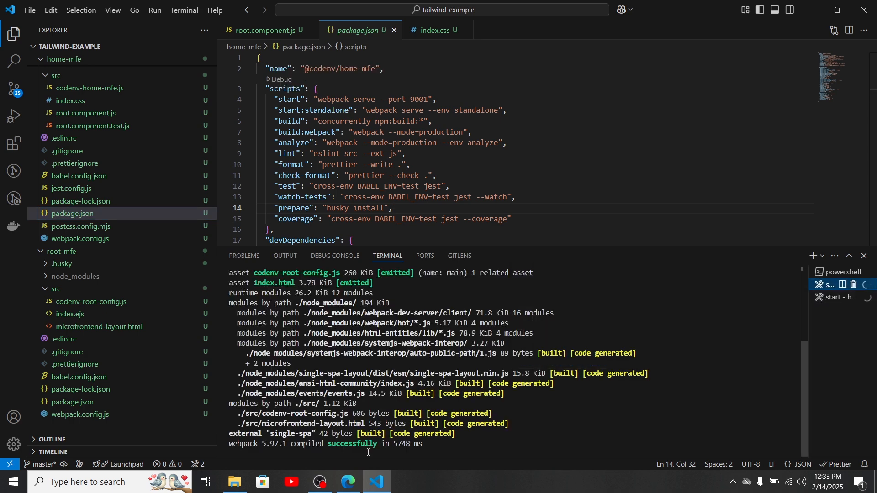
Check the styled Hello world app at localhost:9000 in Edge, then switch to the Tailwind CSS docs tab.
left_click(348, 481)
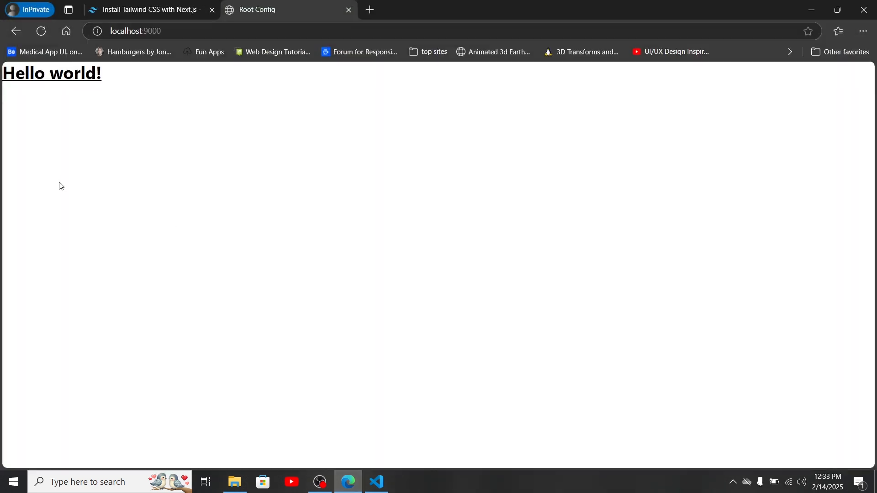
mouse_move(99, 102)
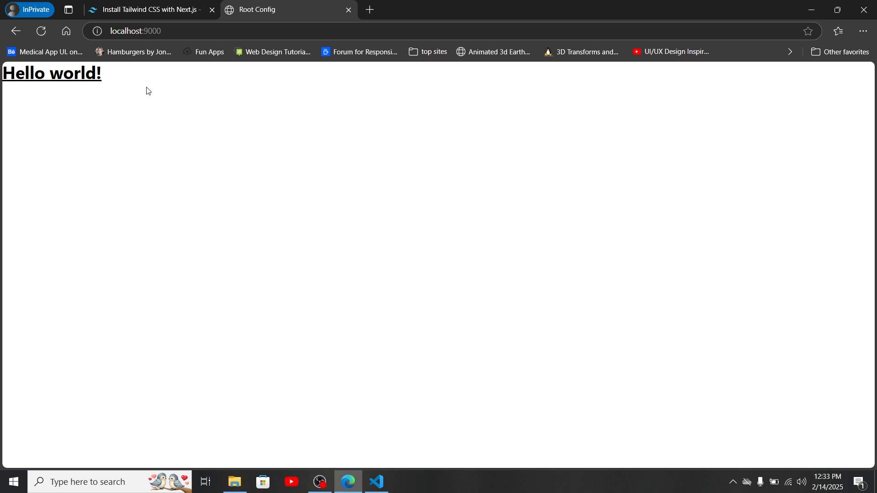
left_click(148, 9)
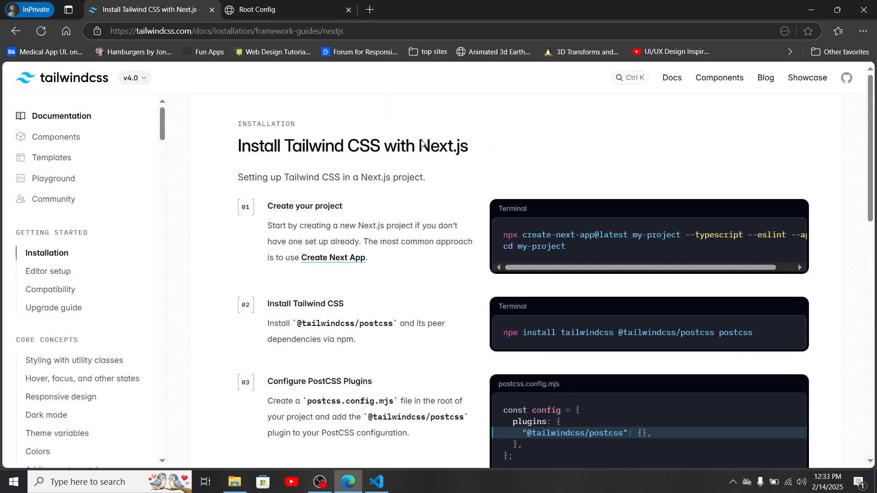
mouse_move(718, 77)
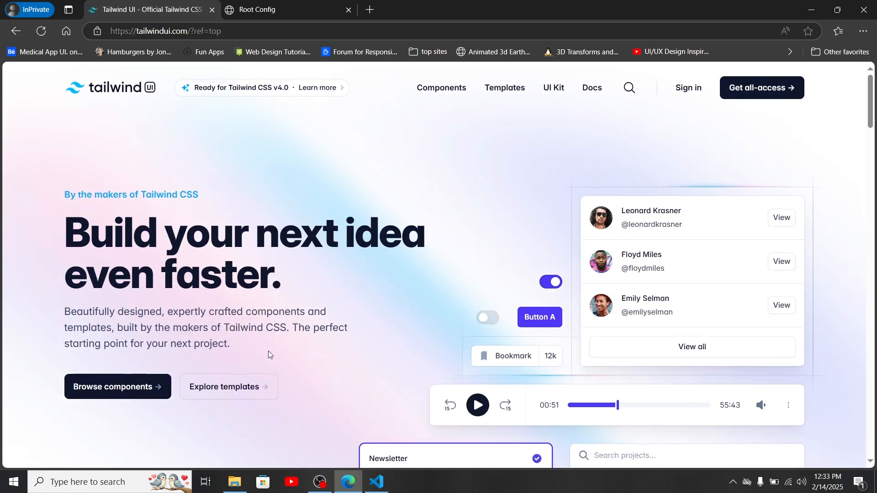
mouse_move(103, 407)
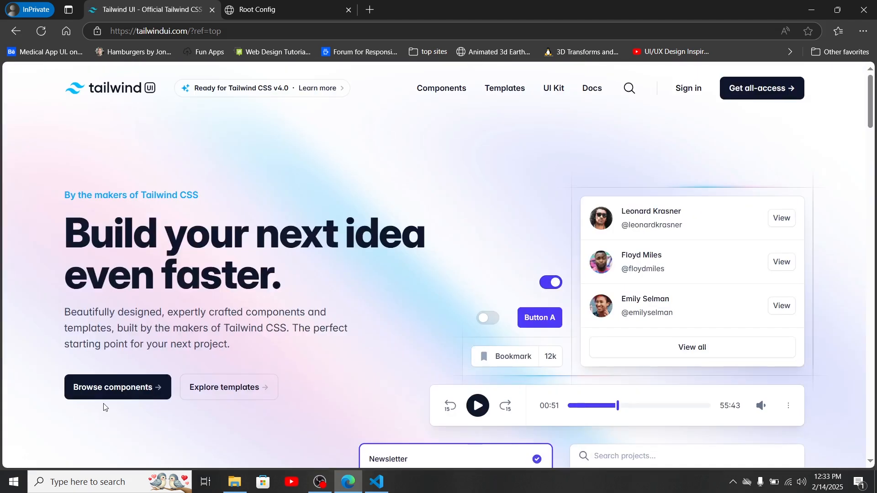
Browse the Tailwind UI component catalogue to Elements > Badges.
left_click(441, 87)
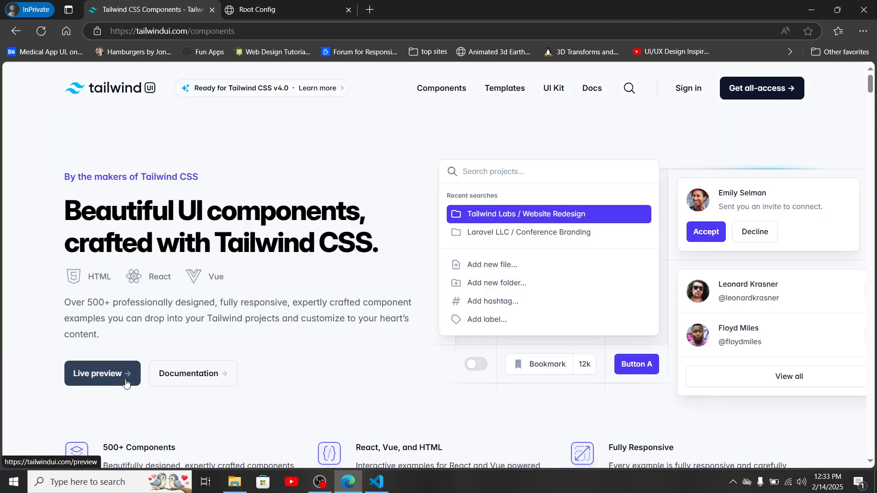
scroll("down", 3)
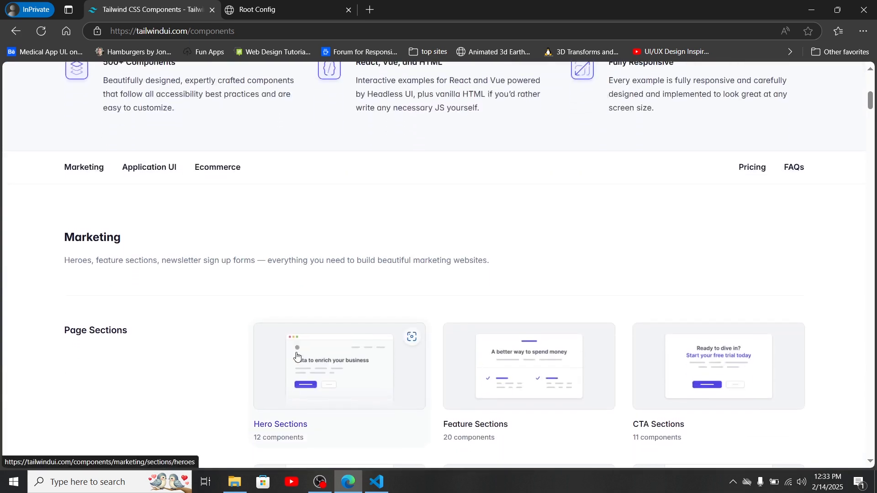
scroll("down", 3)
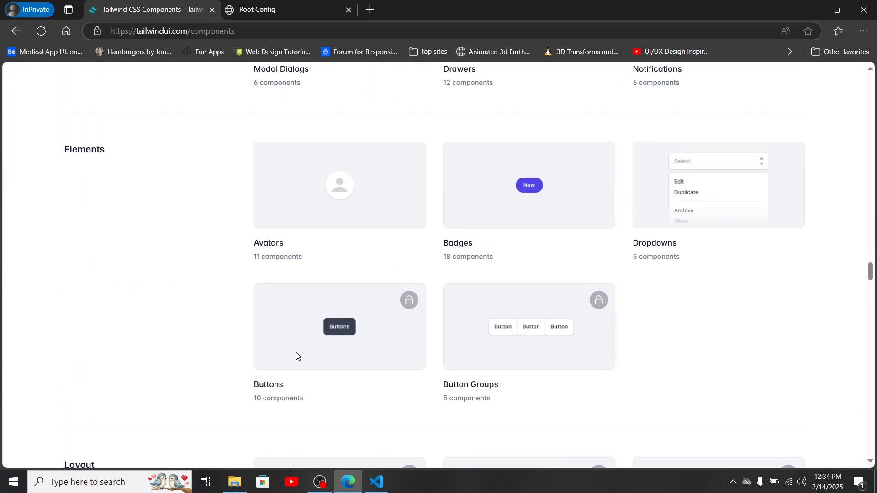
scroll("up", 3)
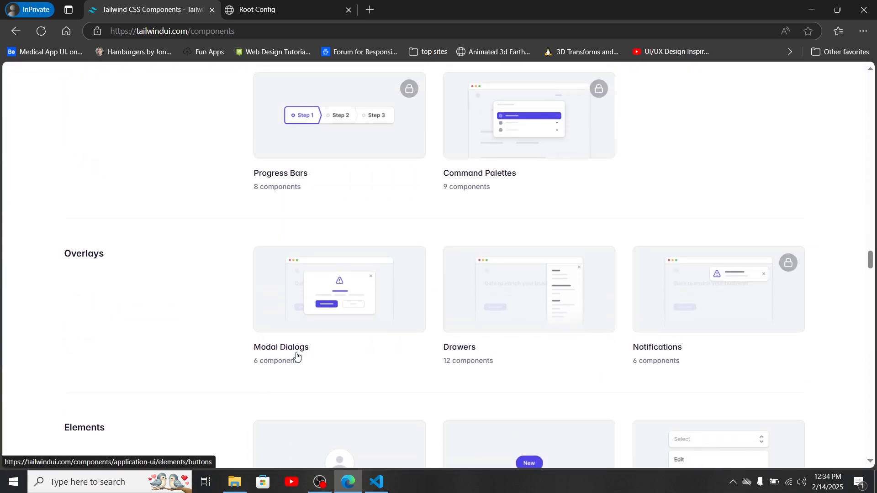
scroll("down", 3)
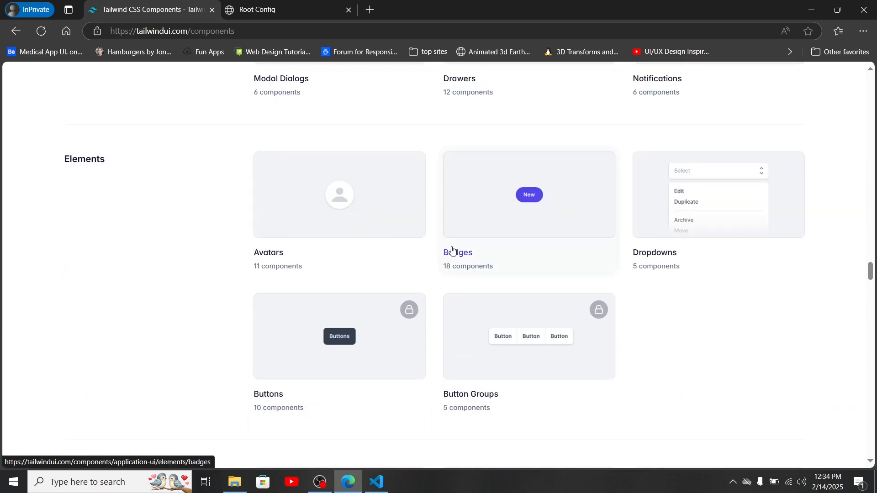
left_click(457, 252)
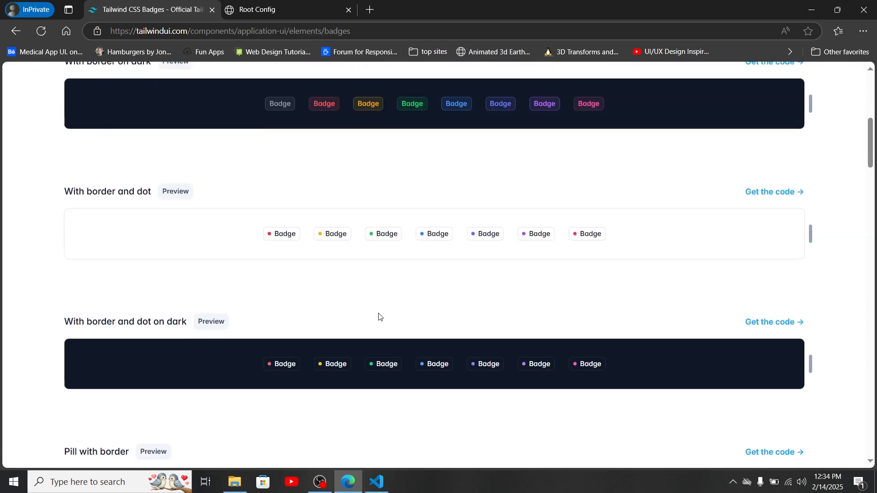
scroll("up", 3)
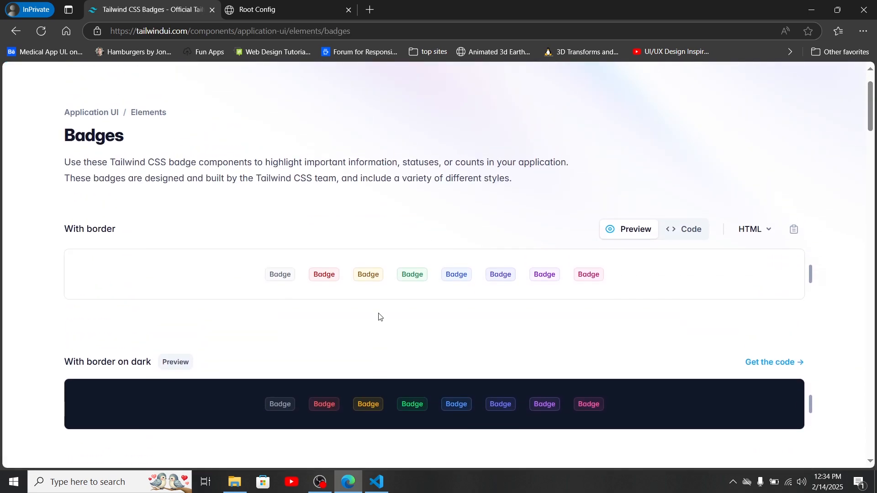
mouse_move(763, 238)
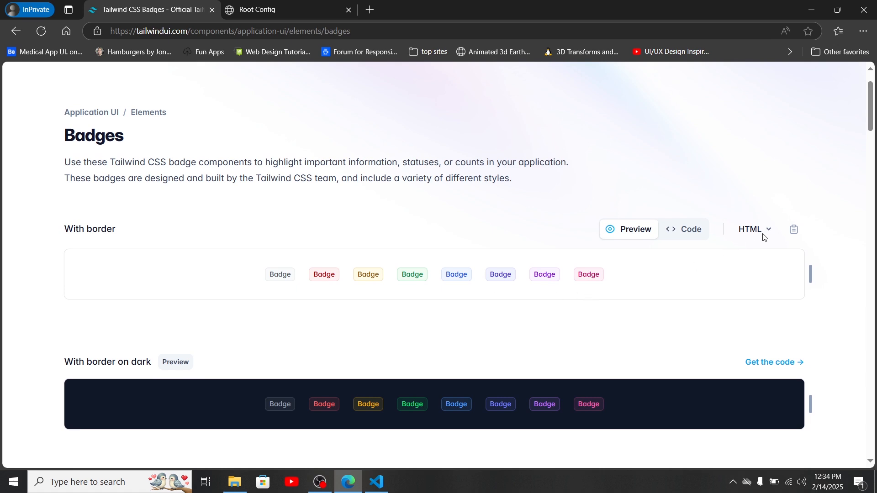
Show the With border badges example as React code and copy it to the clipboard.
left_click(754, 230)
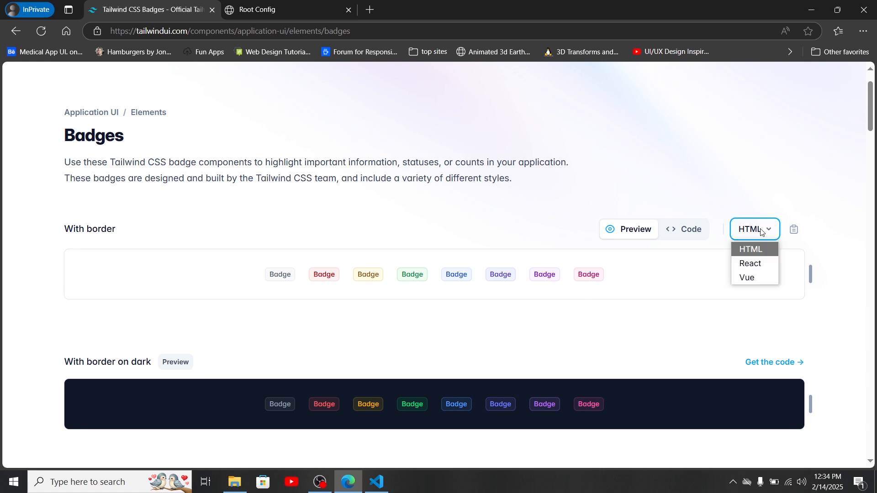
mouse_move(749, 263)
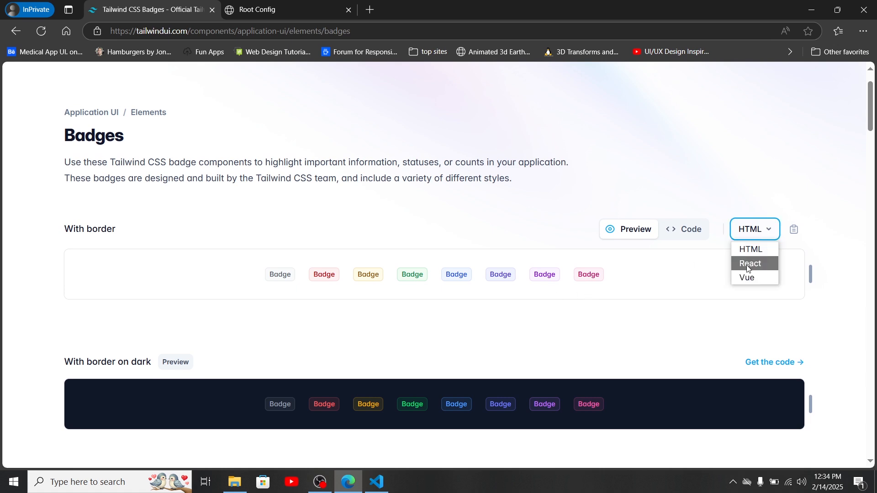
left_click(748, 263)
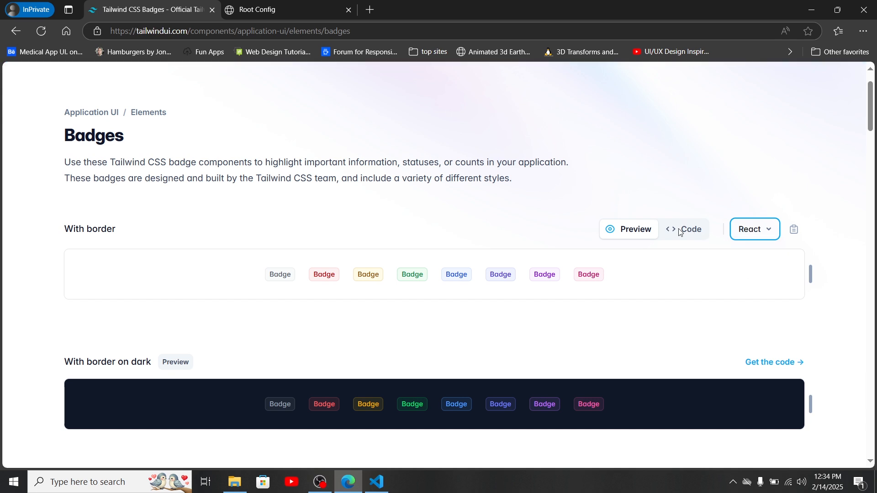
left_click(684, 228)
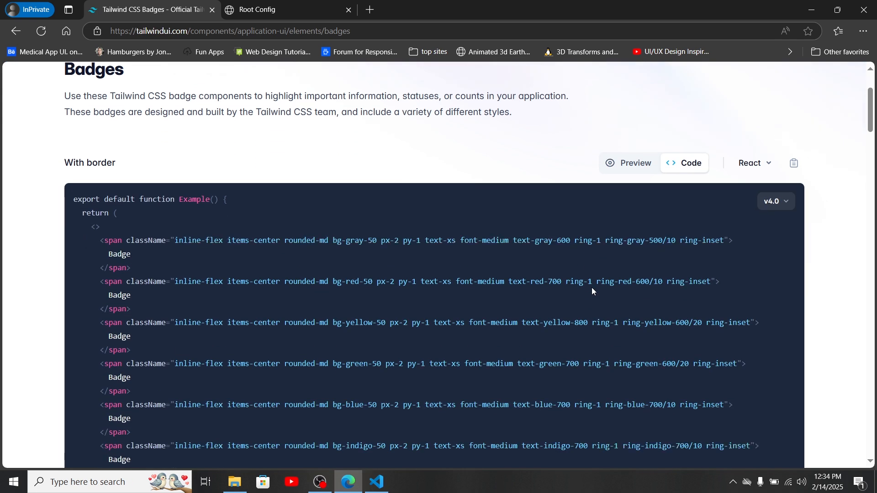
scroll("down", 3)
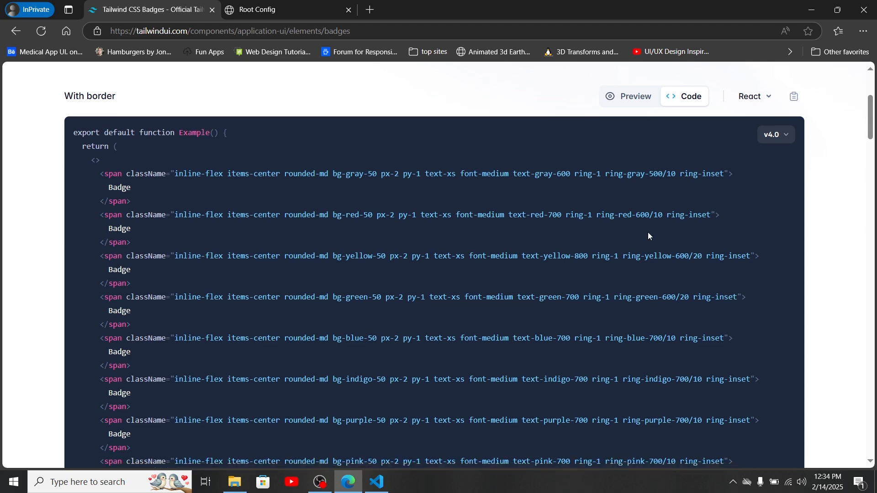
scroll("up", 3)
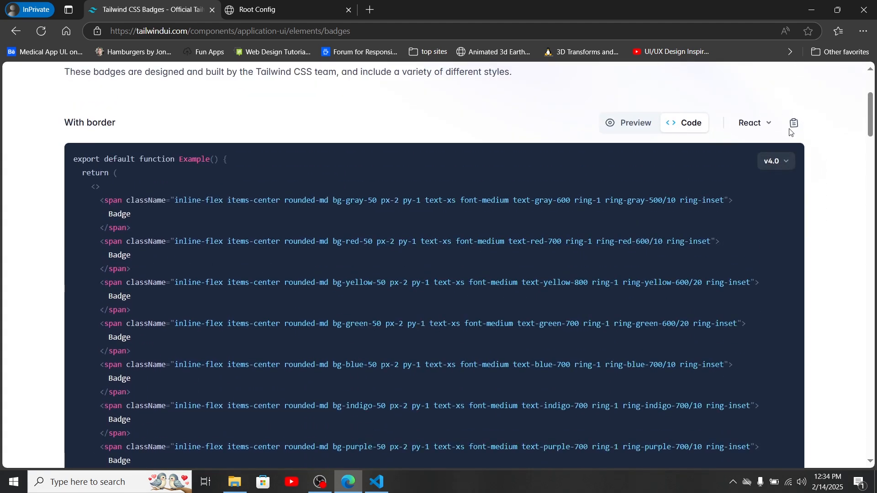
left_click(793, 122)
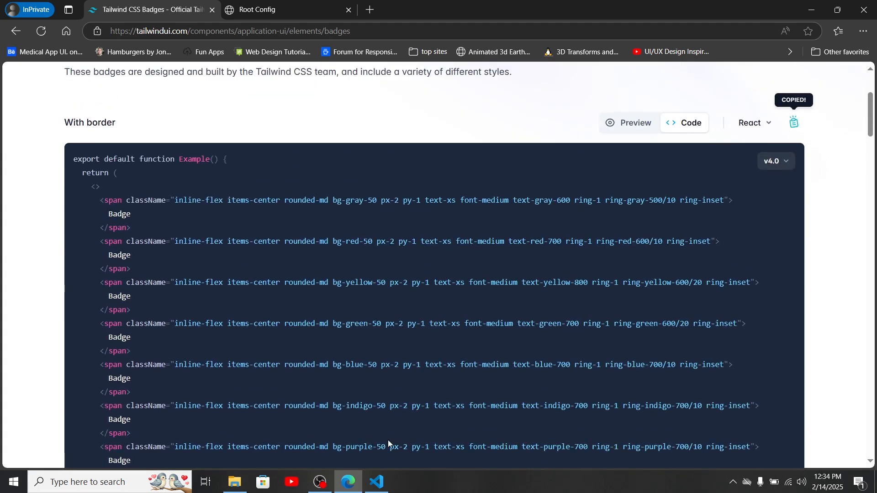
mouse_move(375, 482)
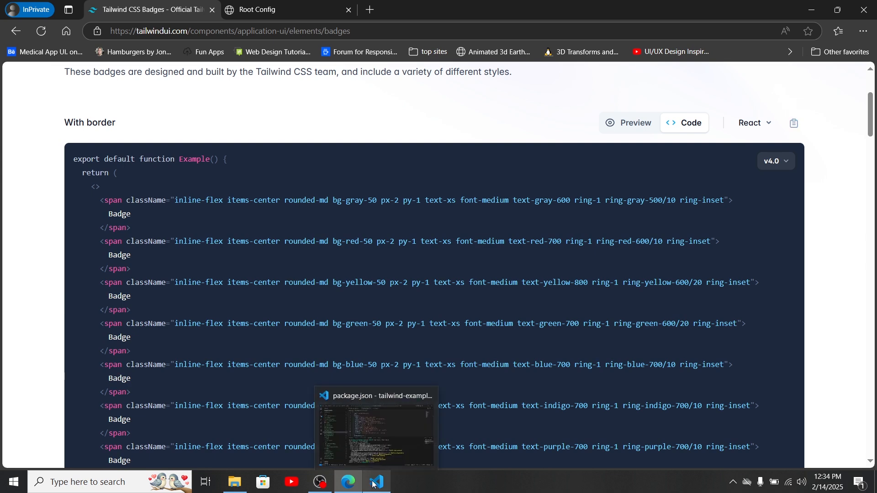
Paste the badge spans into Root's return in root.component.js and save, then go back to Edge.
left_click(376, 481)
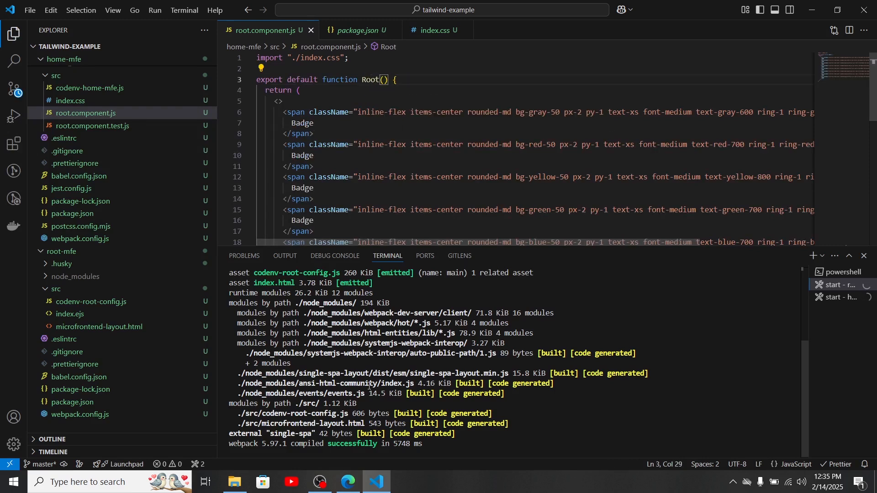
left_click(348, 485)
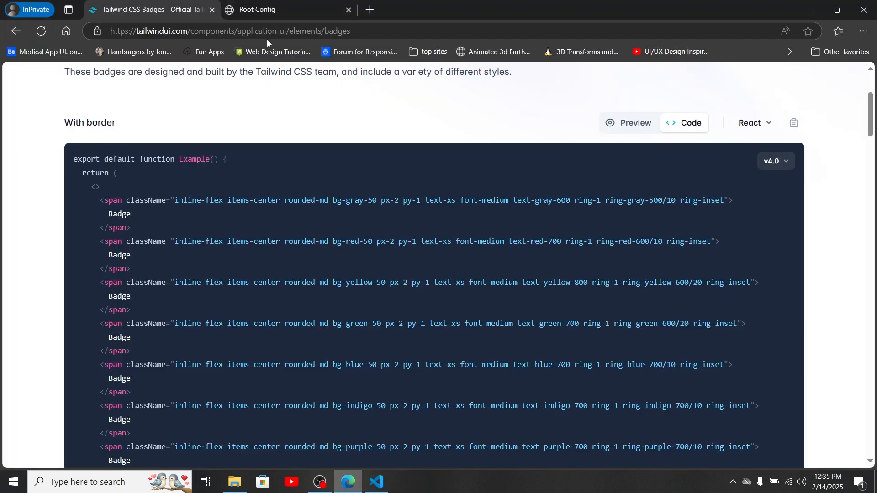